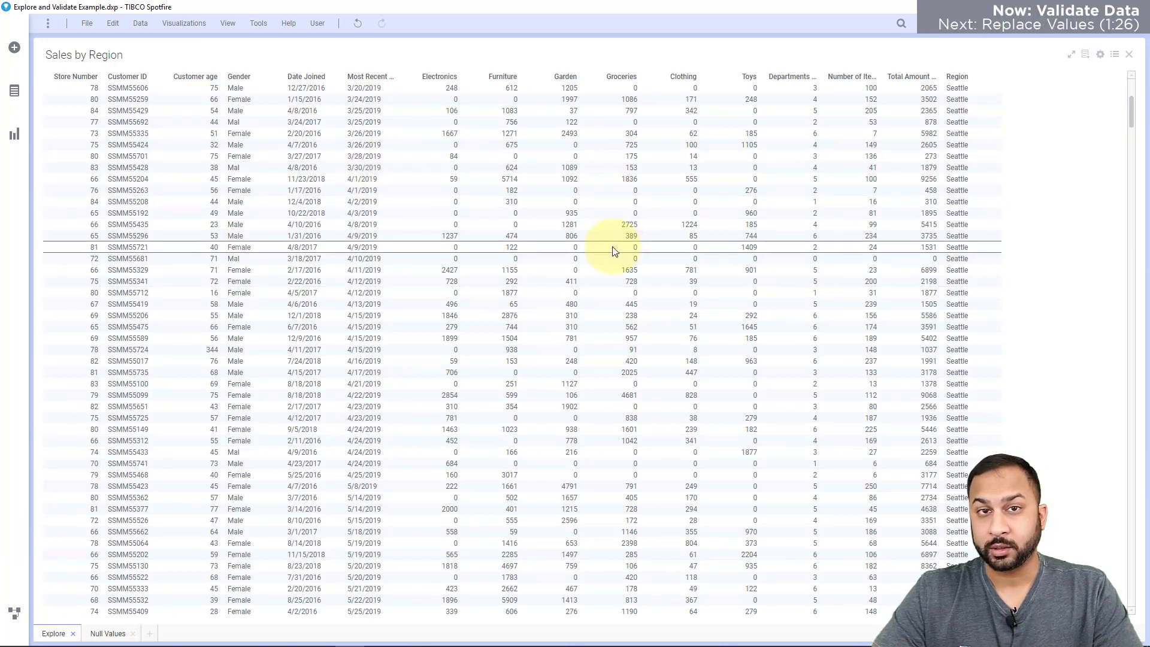
Step: Scroll the sales-by-region table and show the data panel listing columns by type
scroll("down", 3)
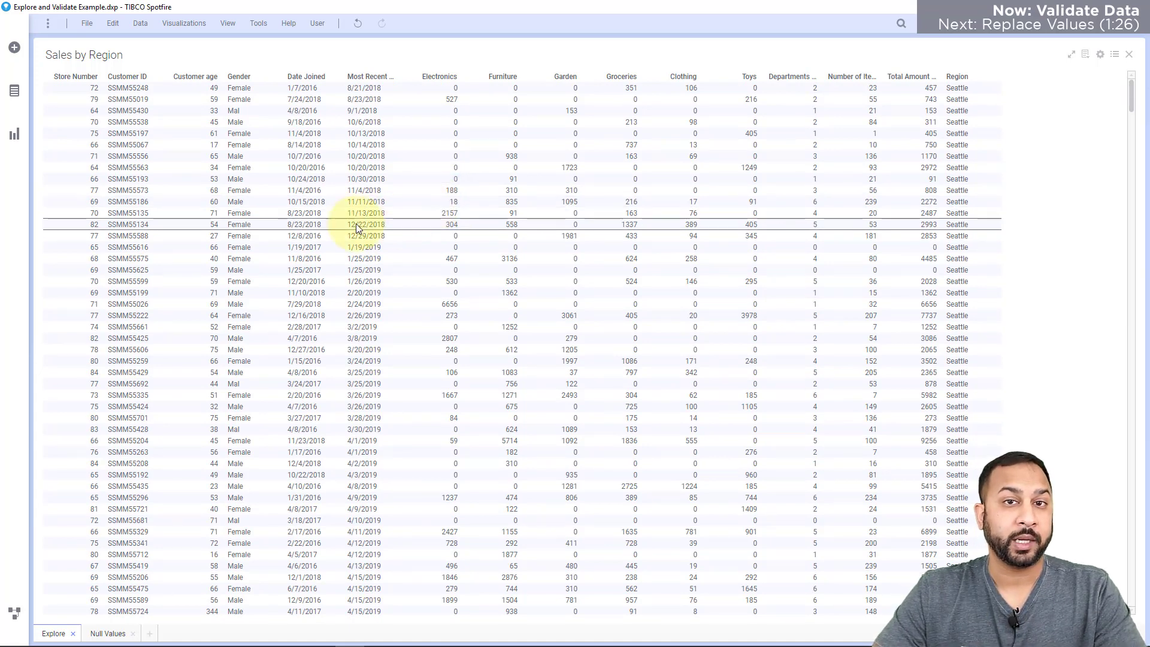
left_click(13, 91)
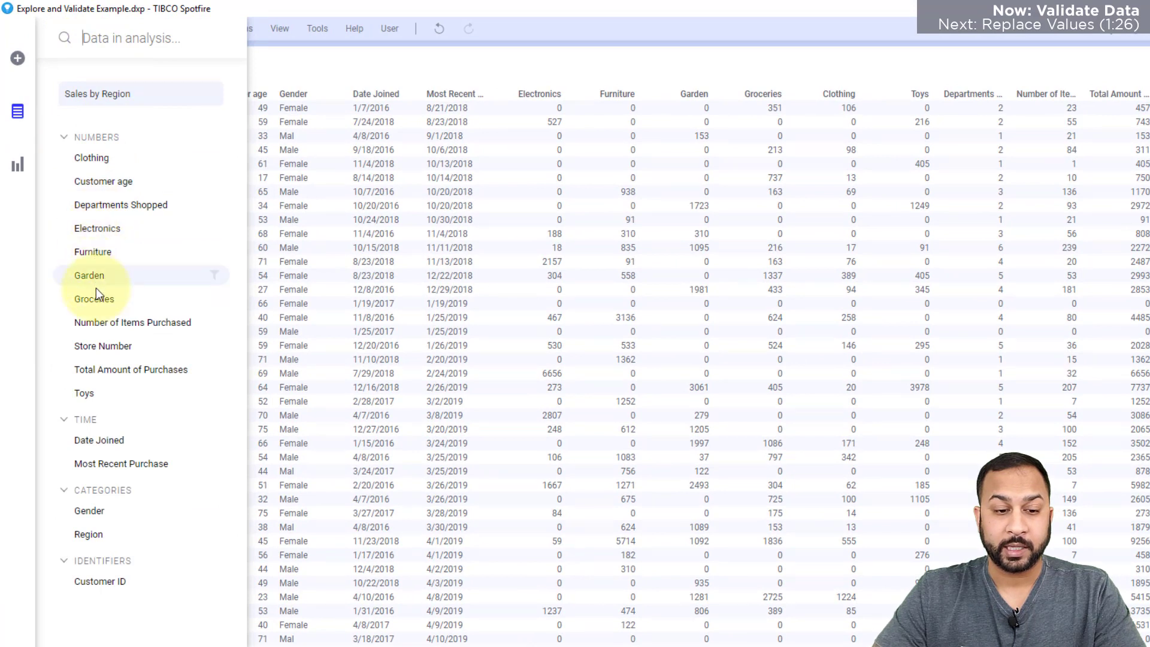
Step: Show the Gender column's details and list all its values, revealing 'Mal' with 36 rows
left_click(87, 511)
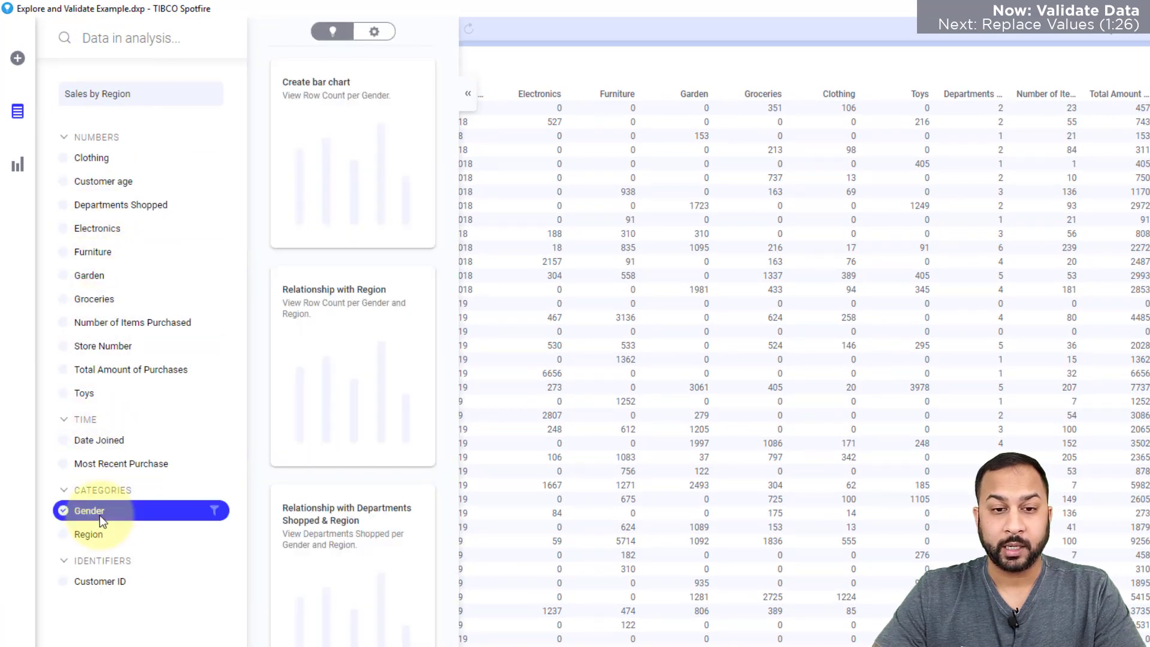
left_click(375, 31)
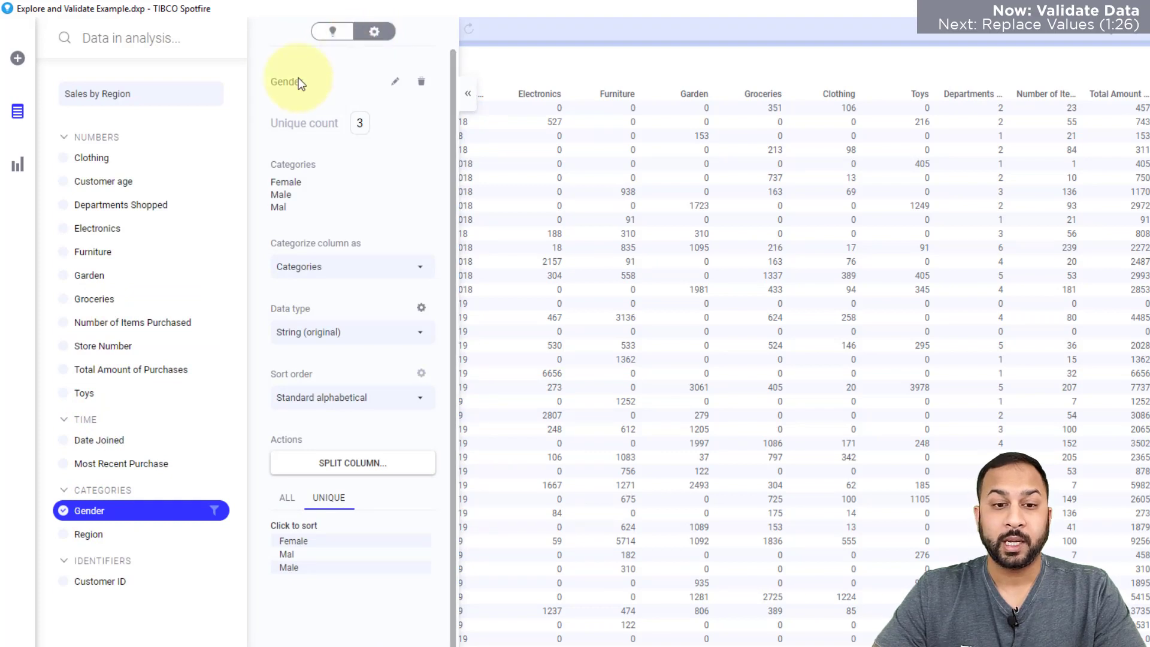
mouse_move(372, 140)
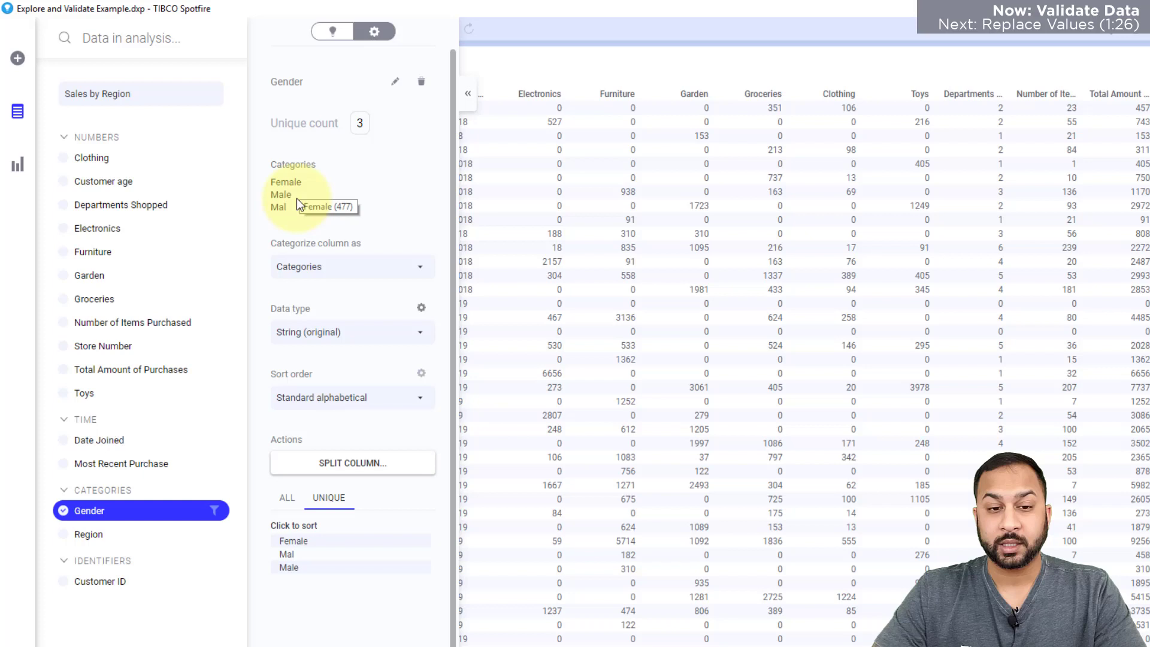
mouse_move(280, 207)
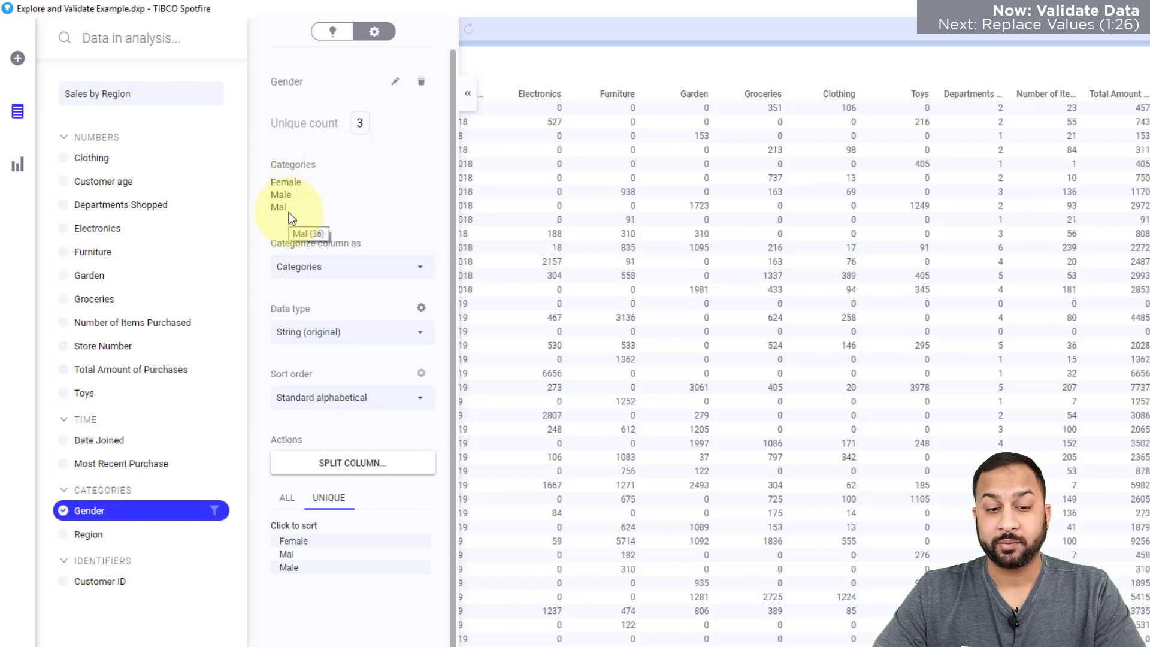
left_click(287, 499)
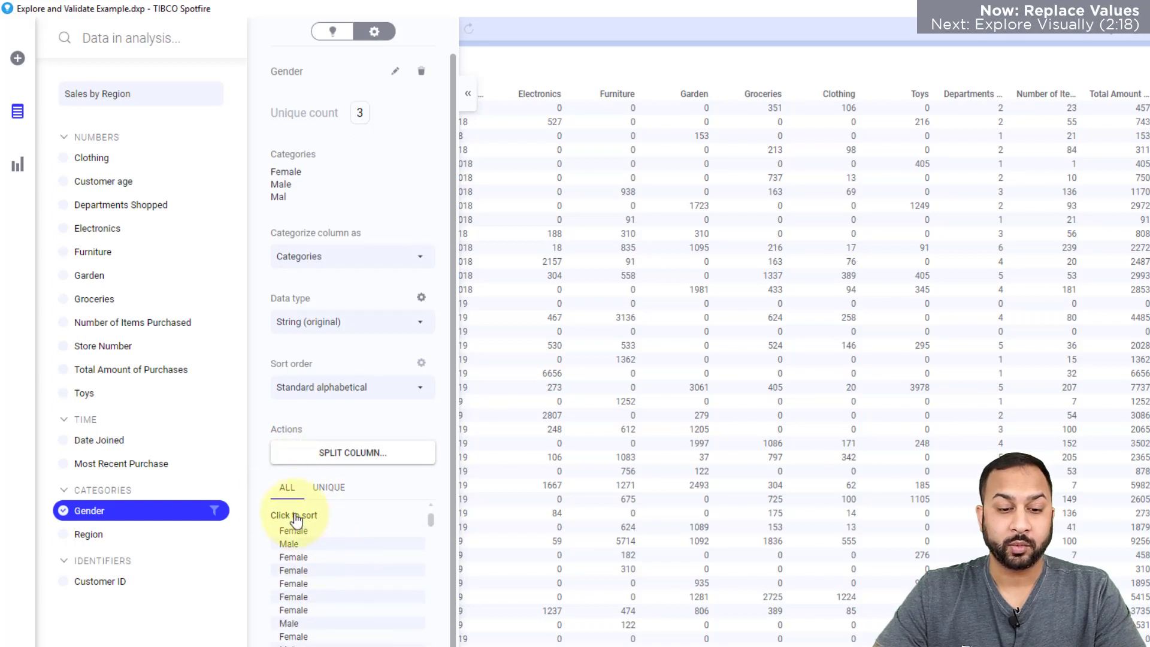
Step: Replace all occurrences of 'Mal' with 'Male' in the Gender column
left_click(328, 488)
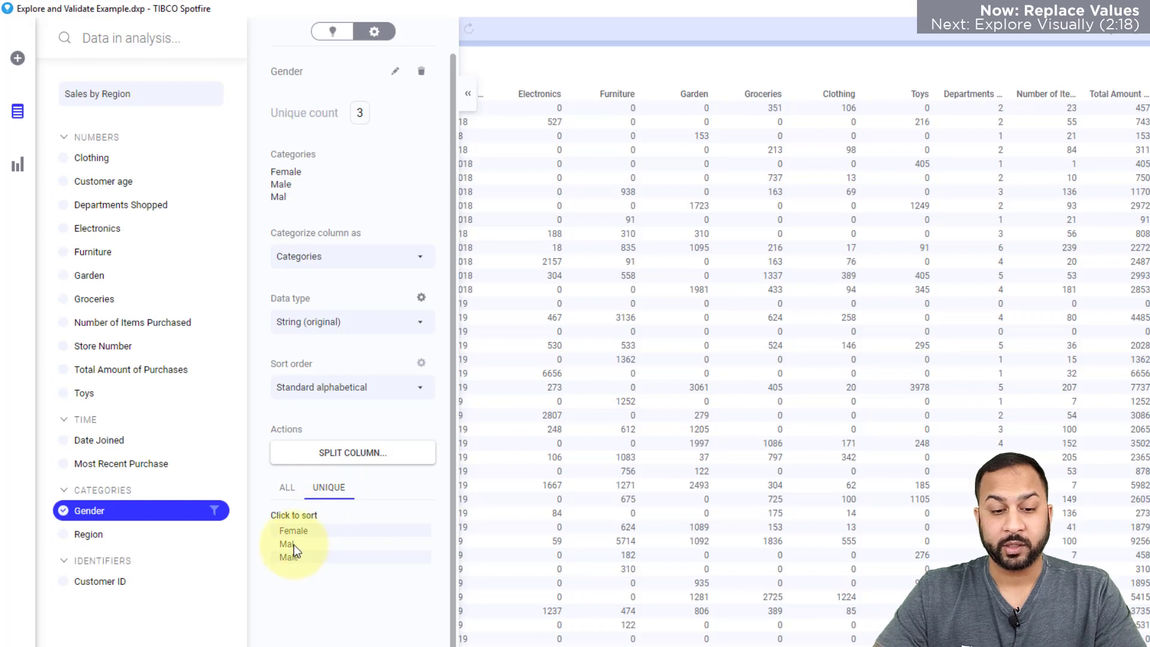
left_click(286, 543)
type("Male")
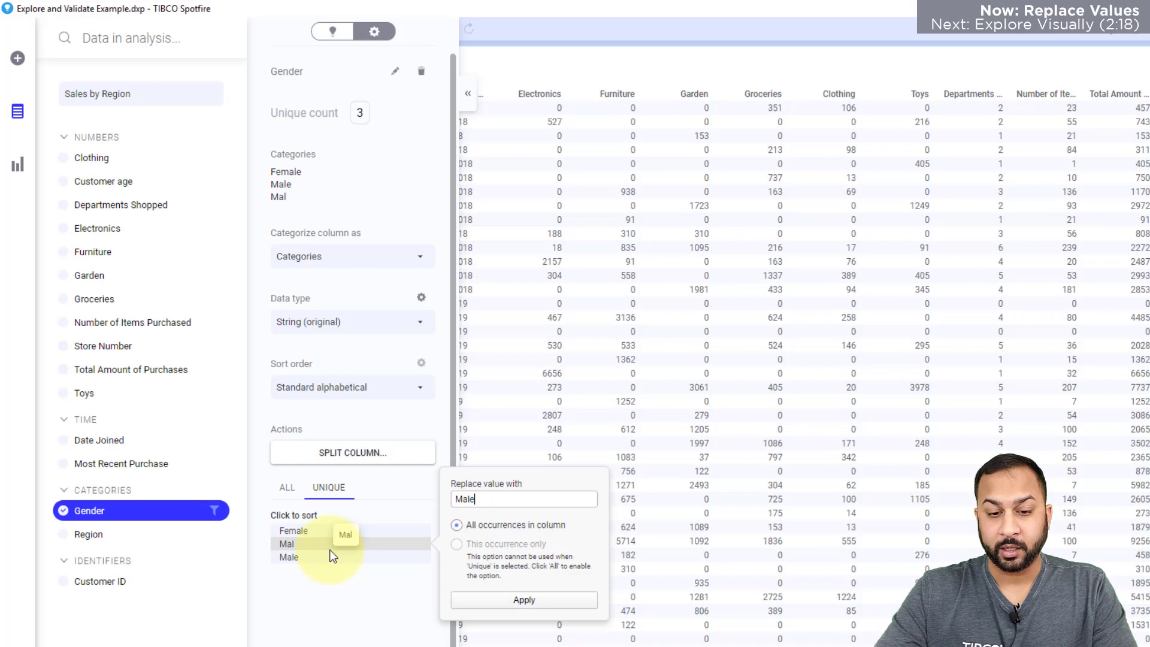
left_click(525, 600)
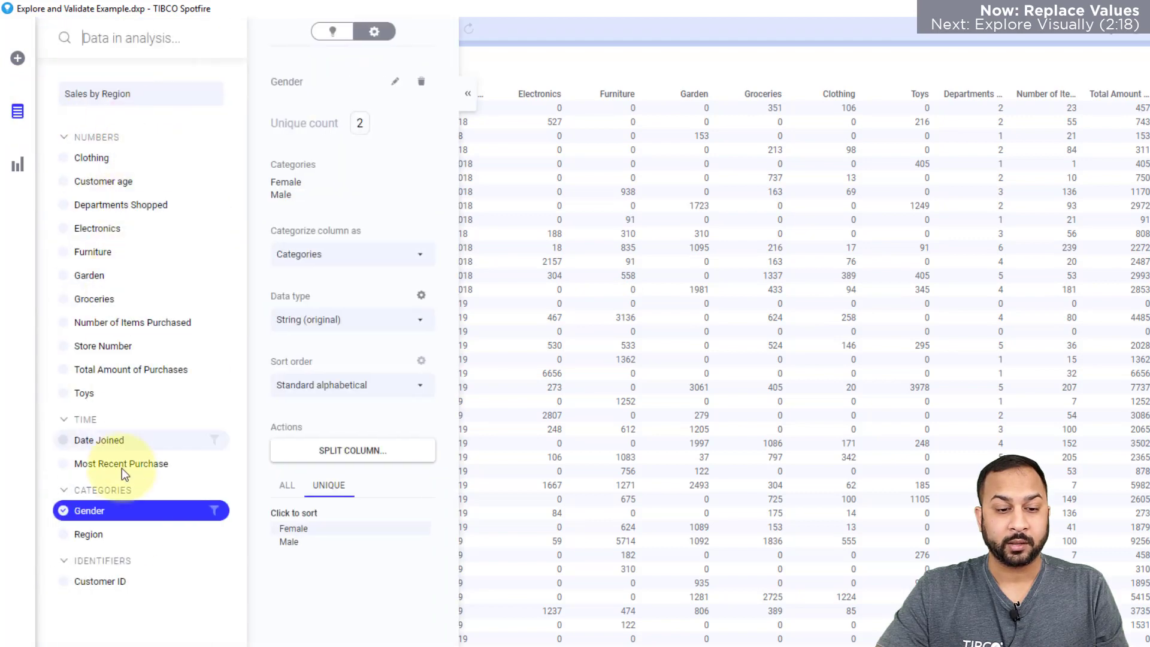
Step: View Customer ID details showing 754 unique values across 754 rows
left_click(102, 581)
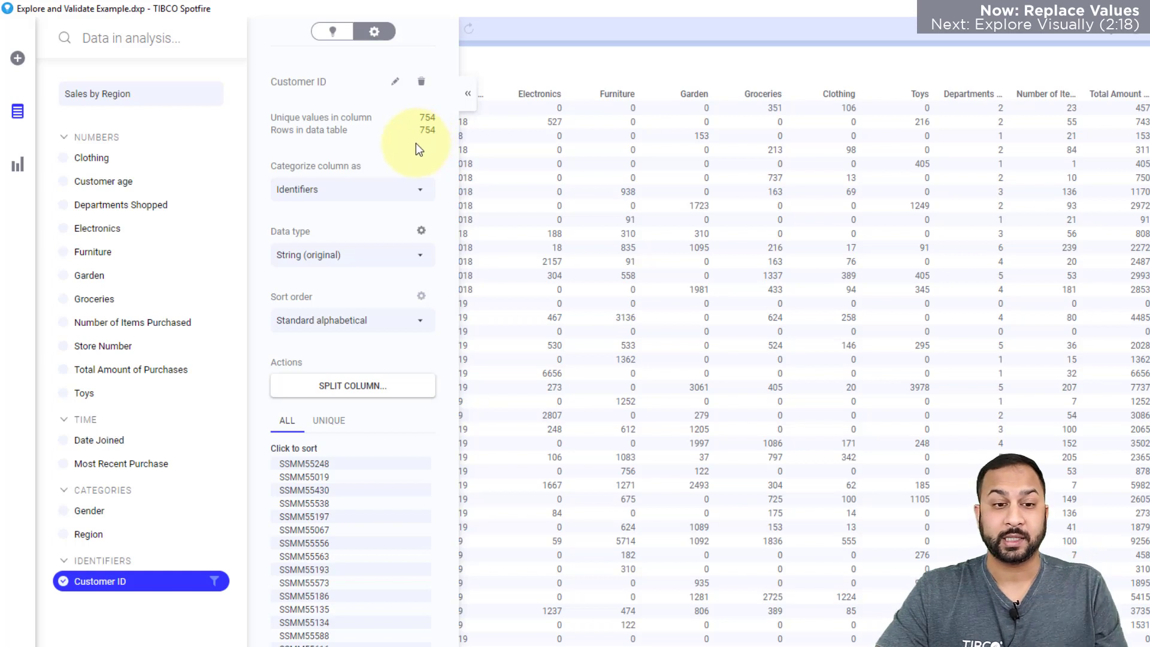
mouse_move(134, 182)
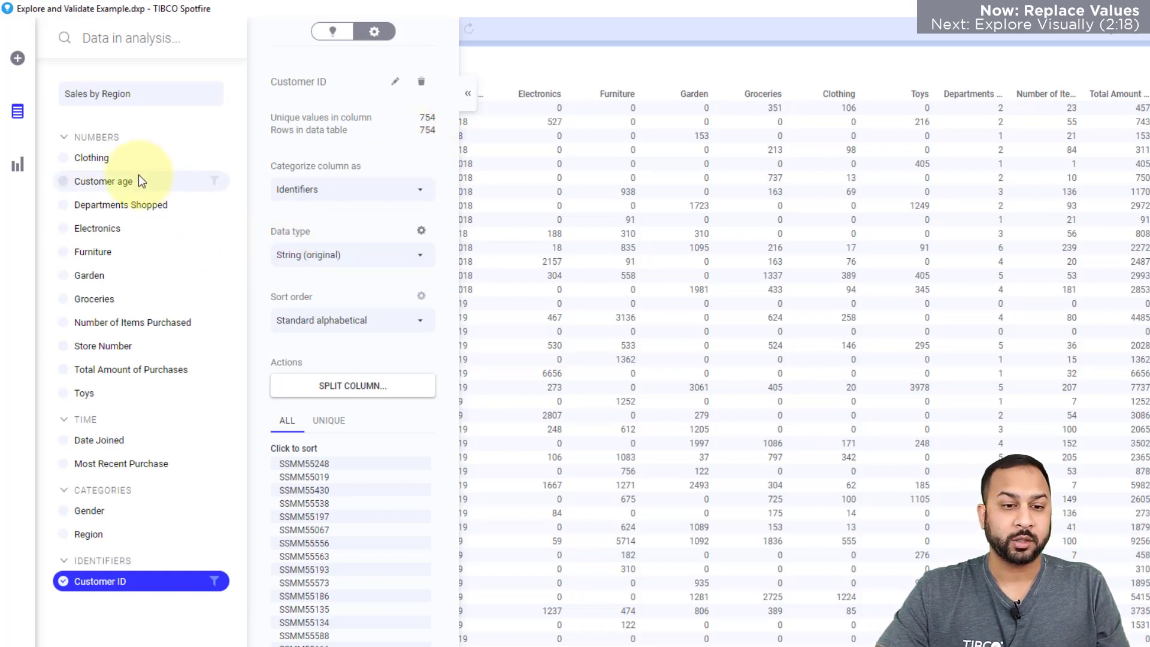
Step: Browse Customer age, Departments Shopped, Electronics and Furniture summaries, returning to Customer age (max 344)
left_click(108, 181)
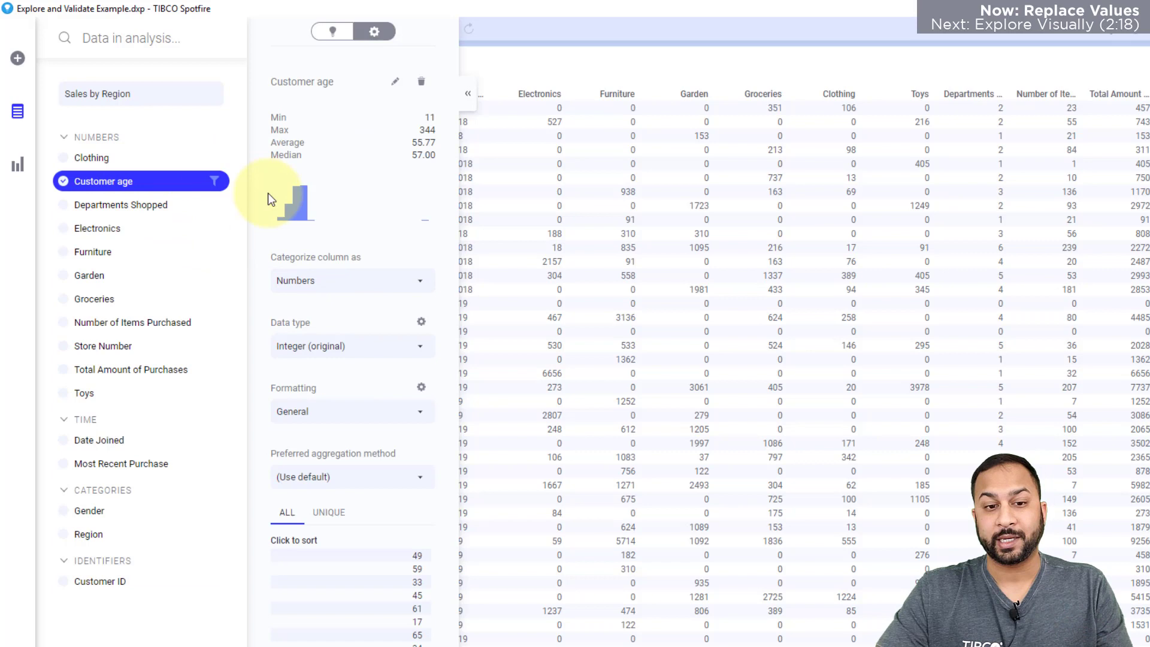
left_click(123, 205)
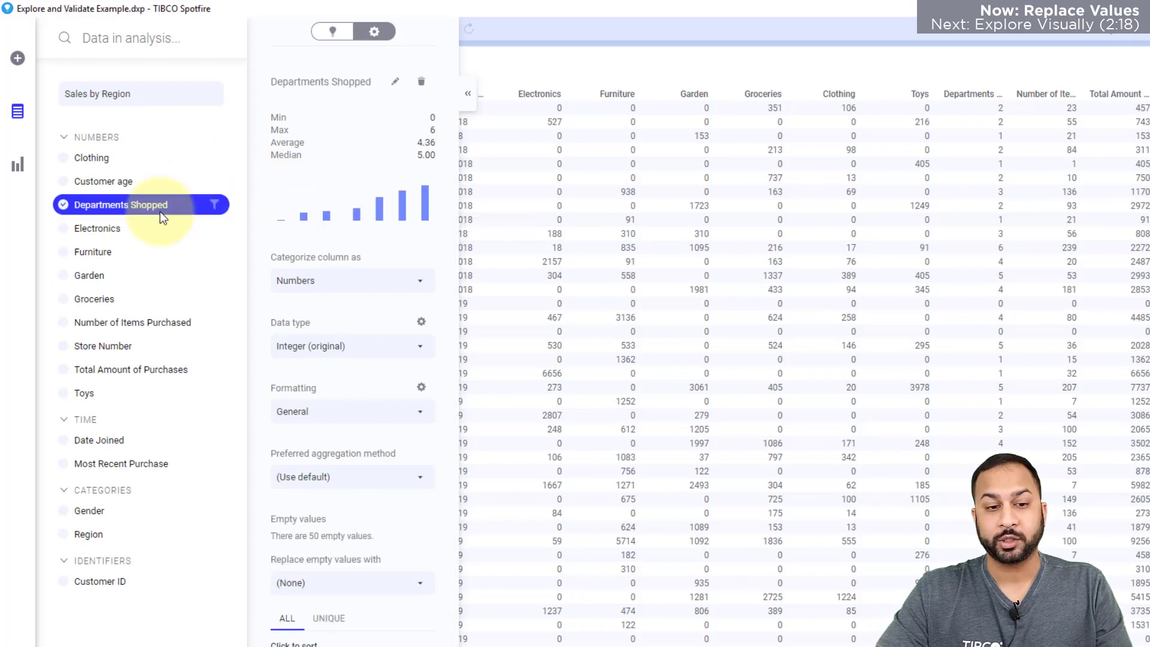
left_click(97, 228)
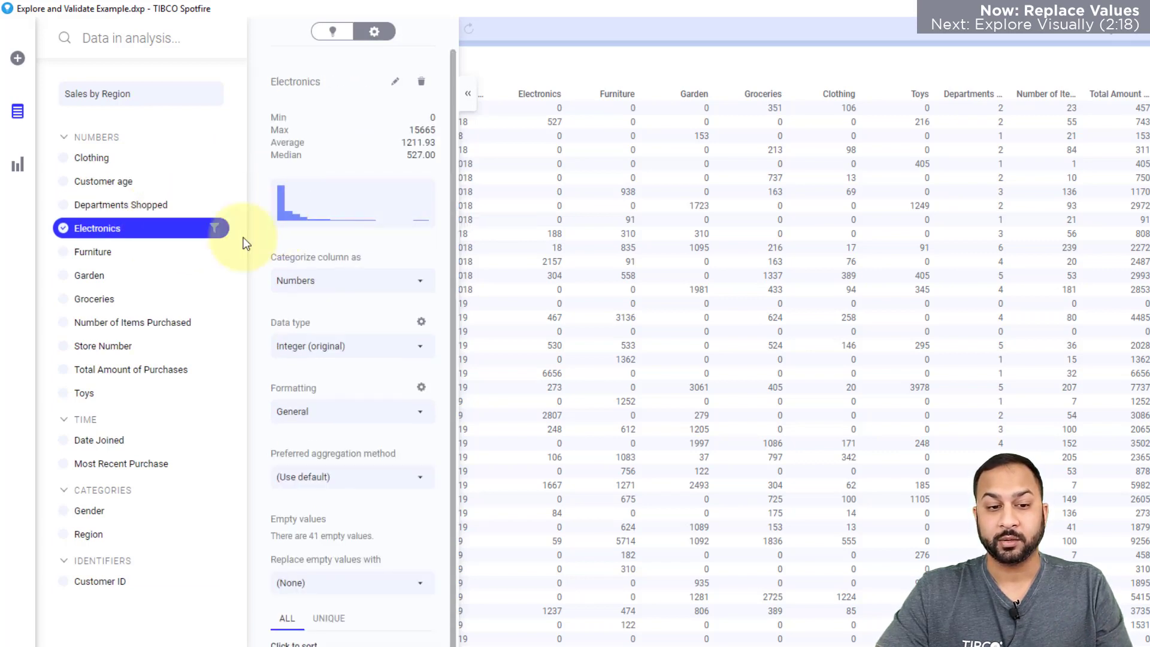
left_click(92, 252)
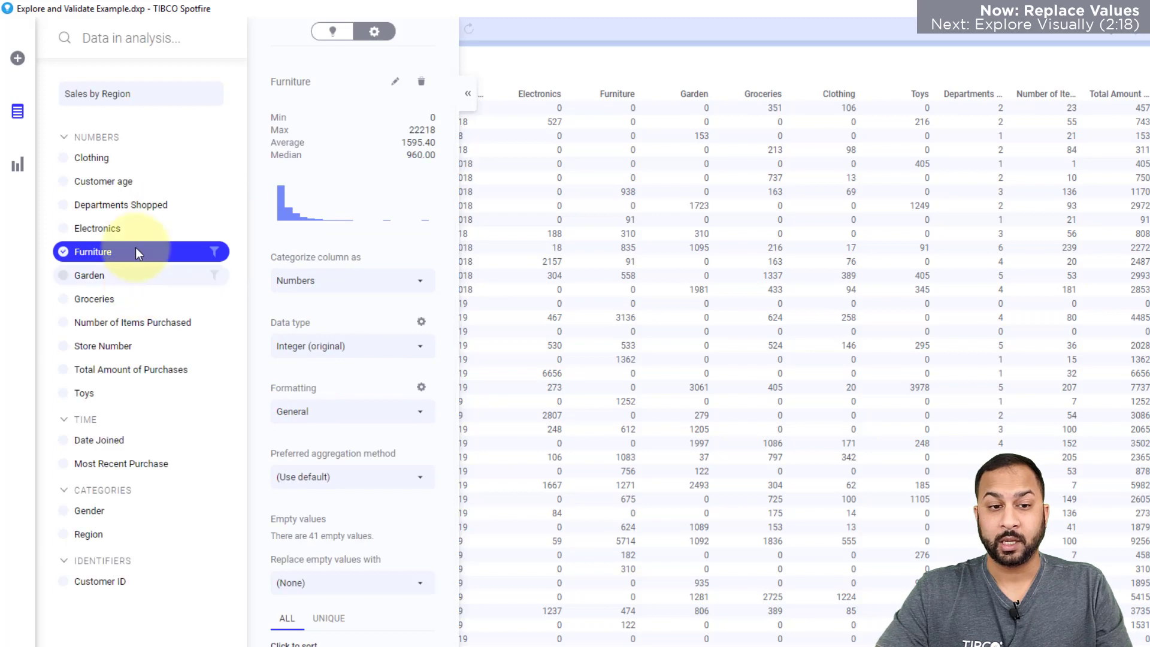
left_click(103, 181)
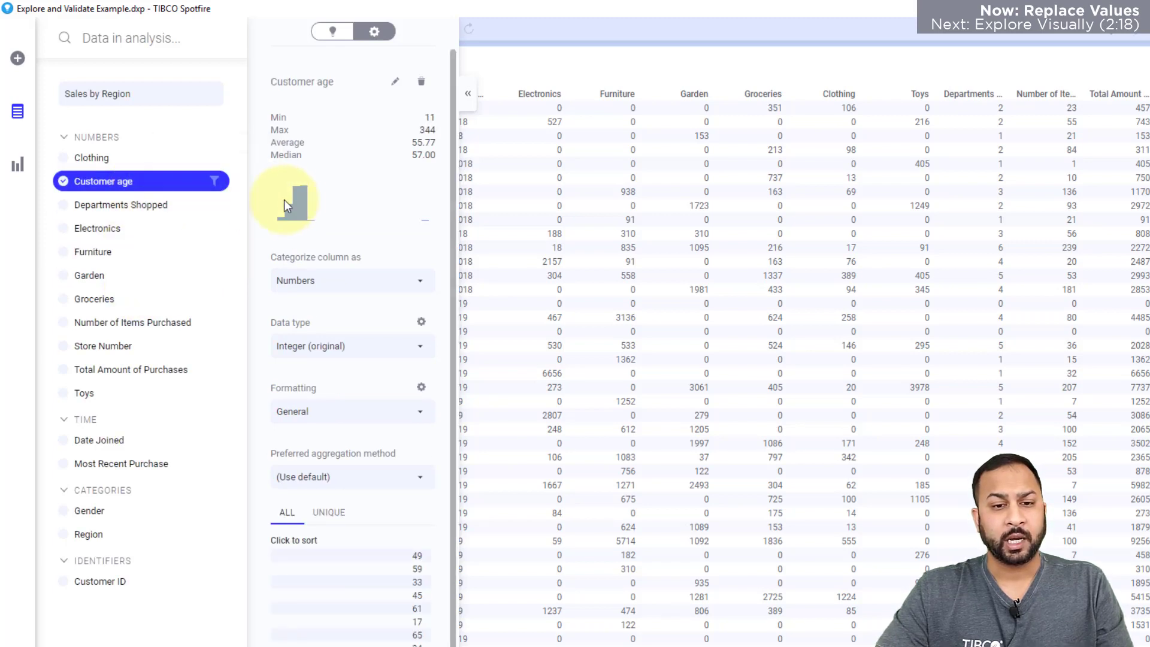
mouse_move(312, 206)
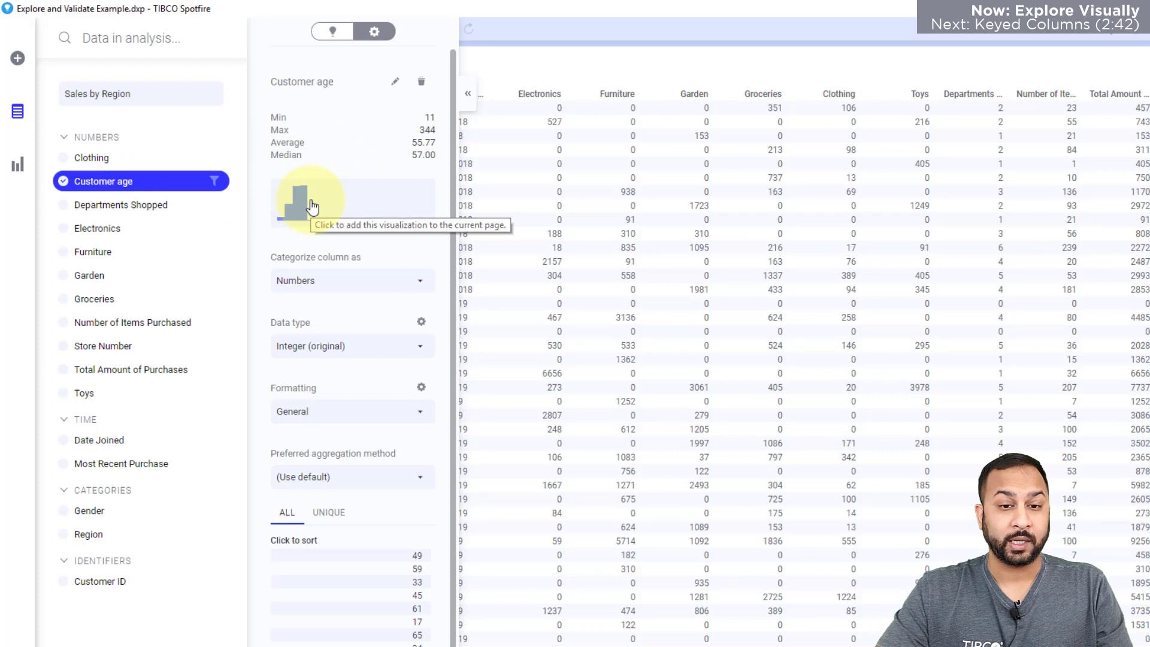
Step: Add the Customer age histogram to the page beside the table
left_click(306, 204)
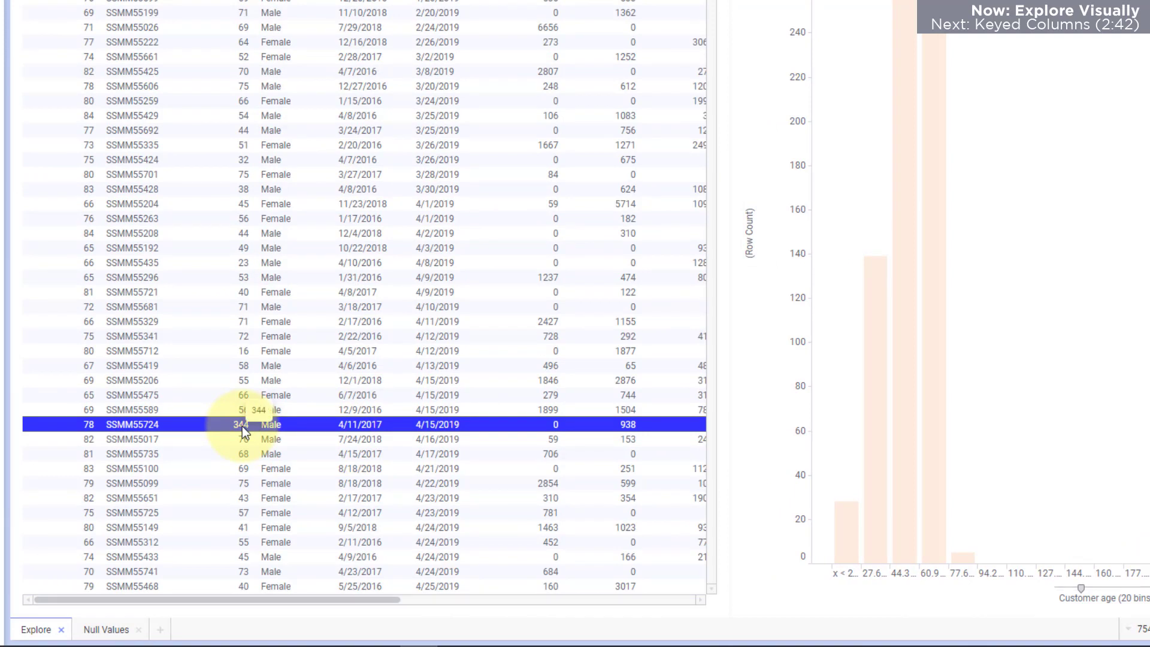
Step: Begin replacing the age 344 cell and bring up key column selection
right_click(241, 425)
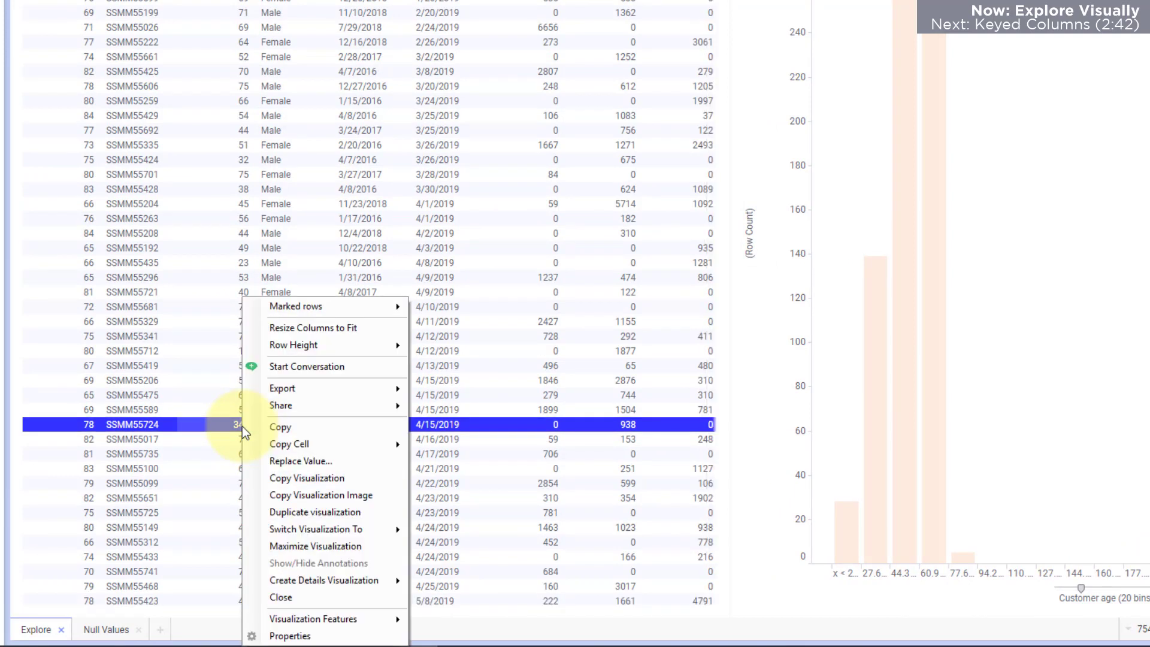
mouse_move(300, 461)
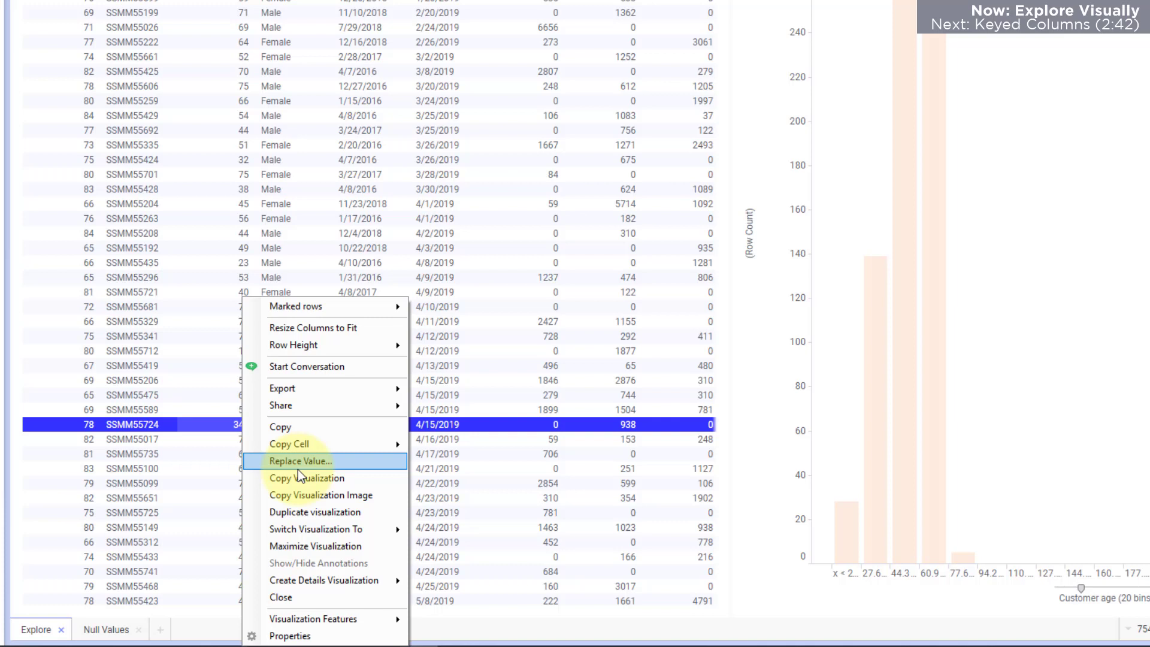
left_click(301, 461)
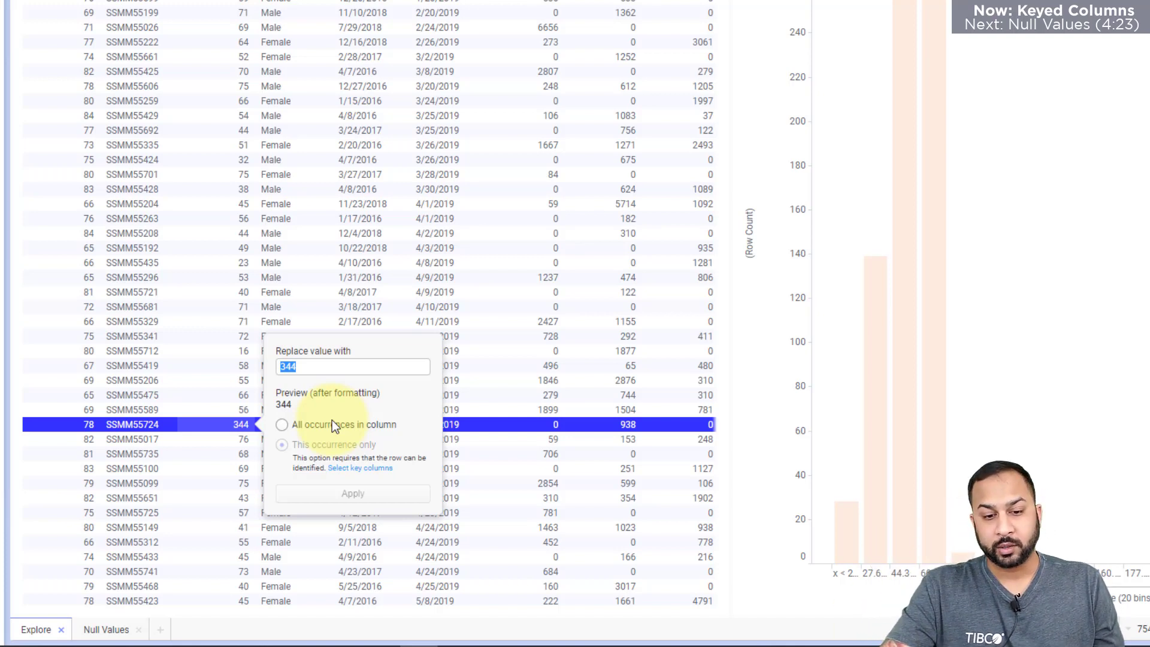
left_click(360, 468)
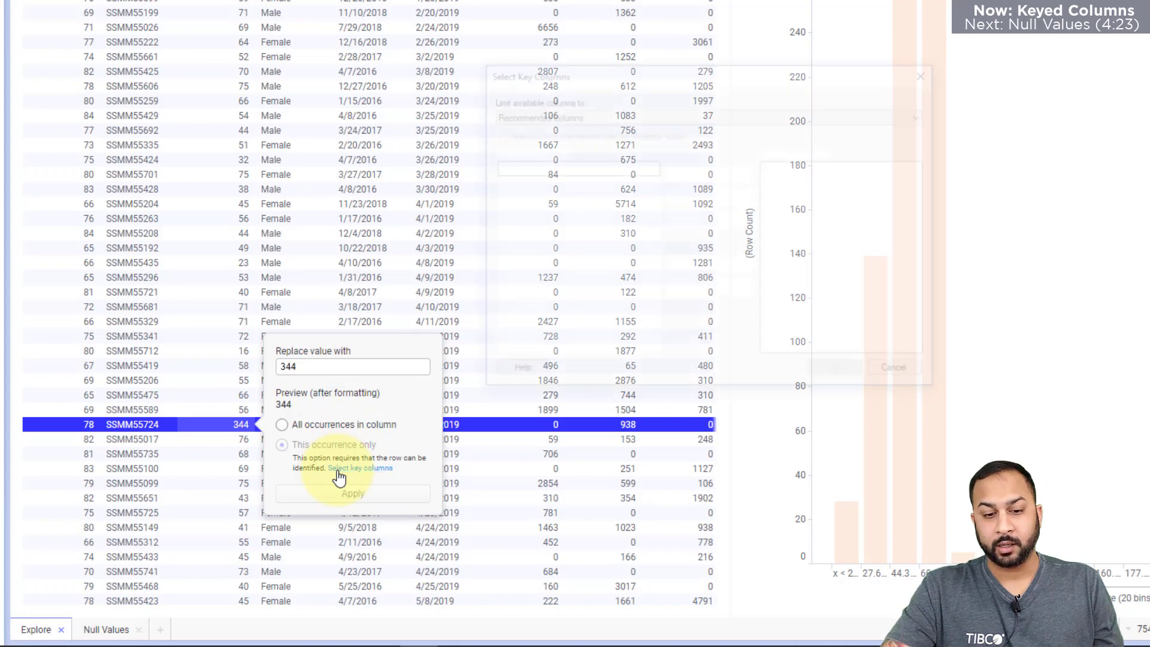
Step: Set Customer ID as the key column and choose This occurrence only
left_click(359, 468)
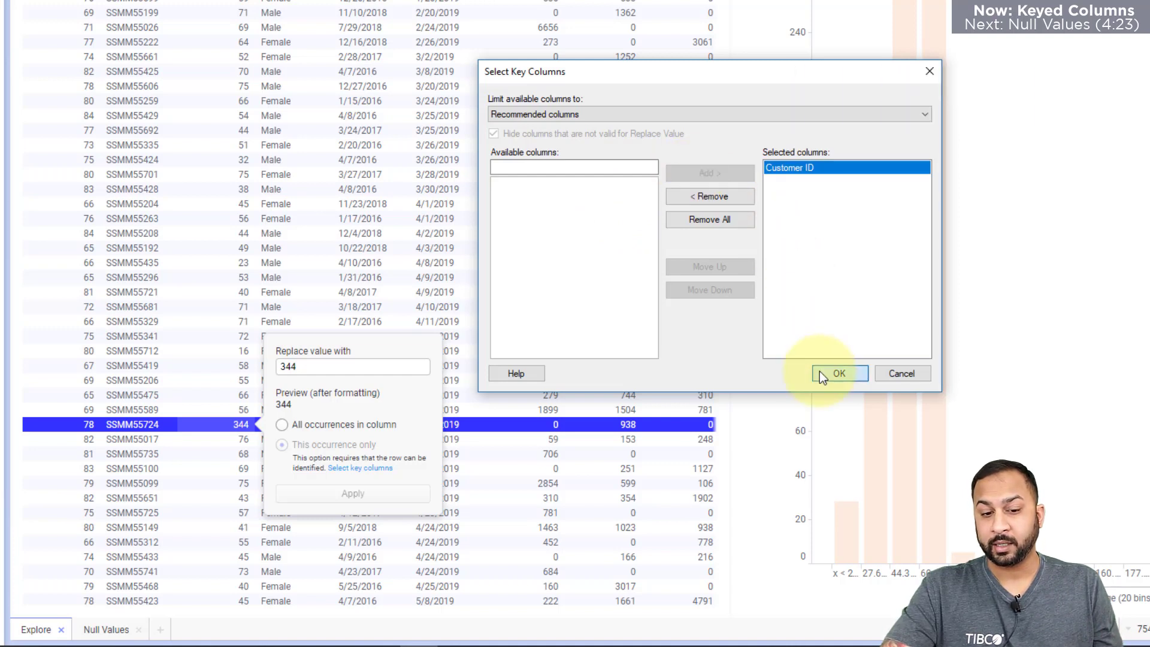
left_click(839, 373)
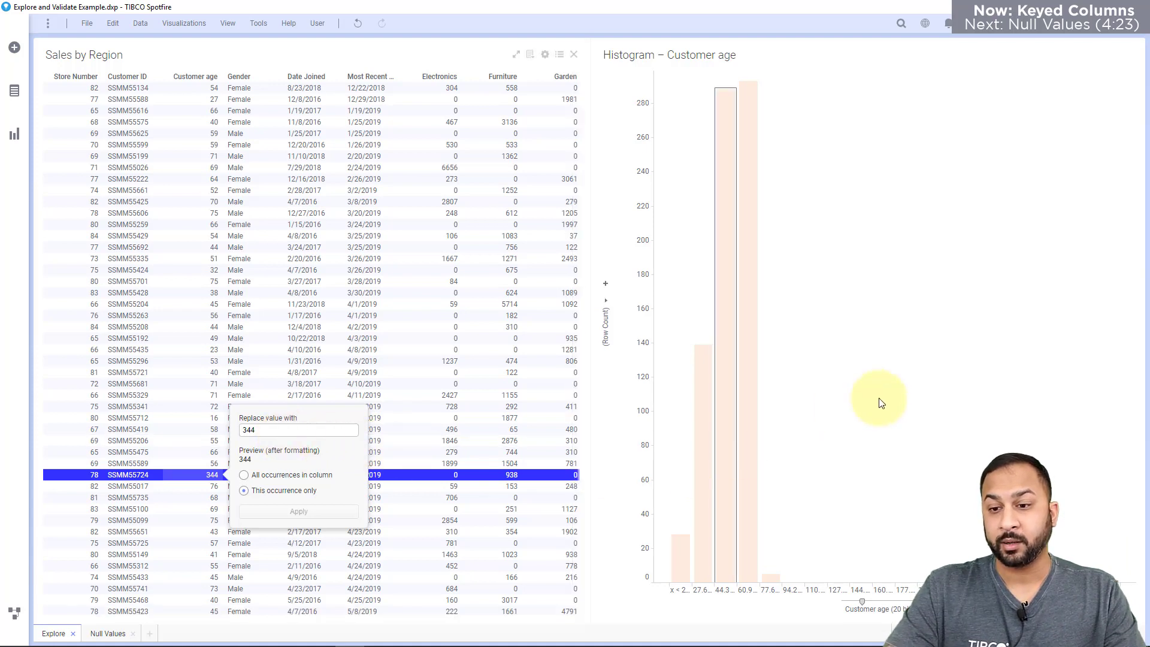
left_click(298, 511)
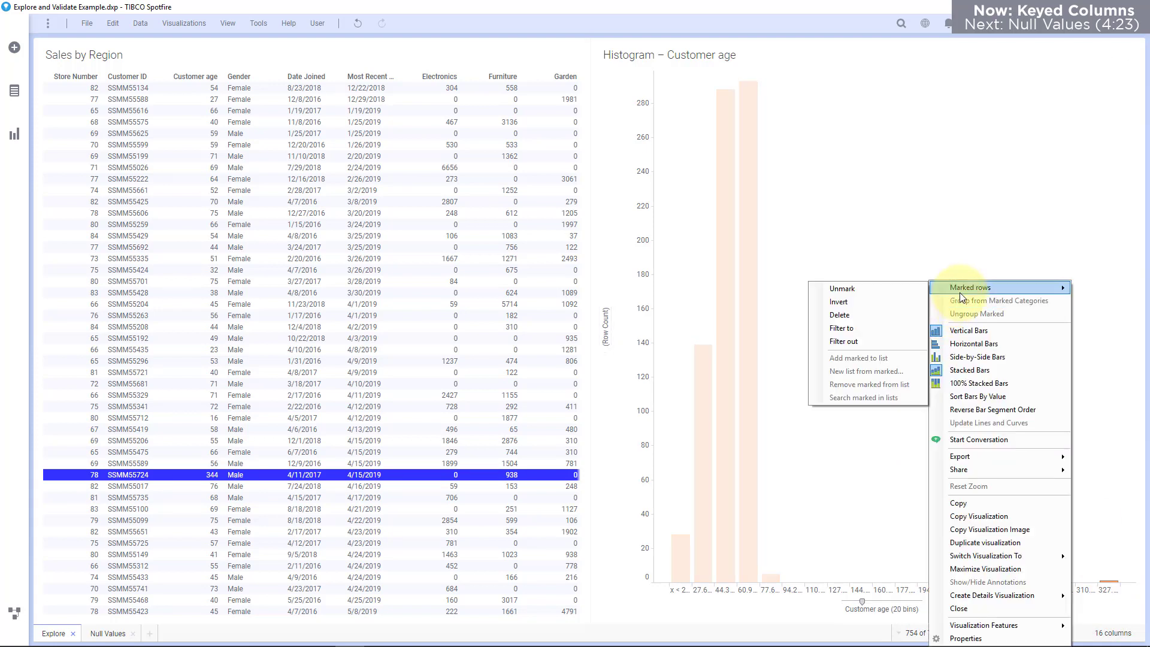
Step: Delete the marked row with customer age 344
left_click(839, 315)
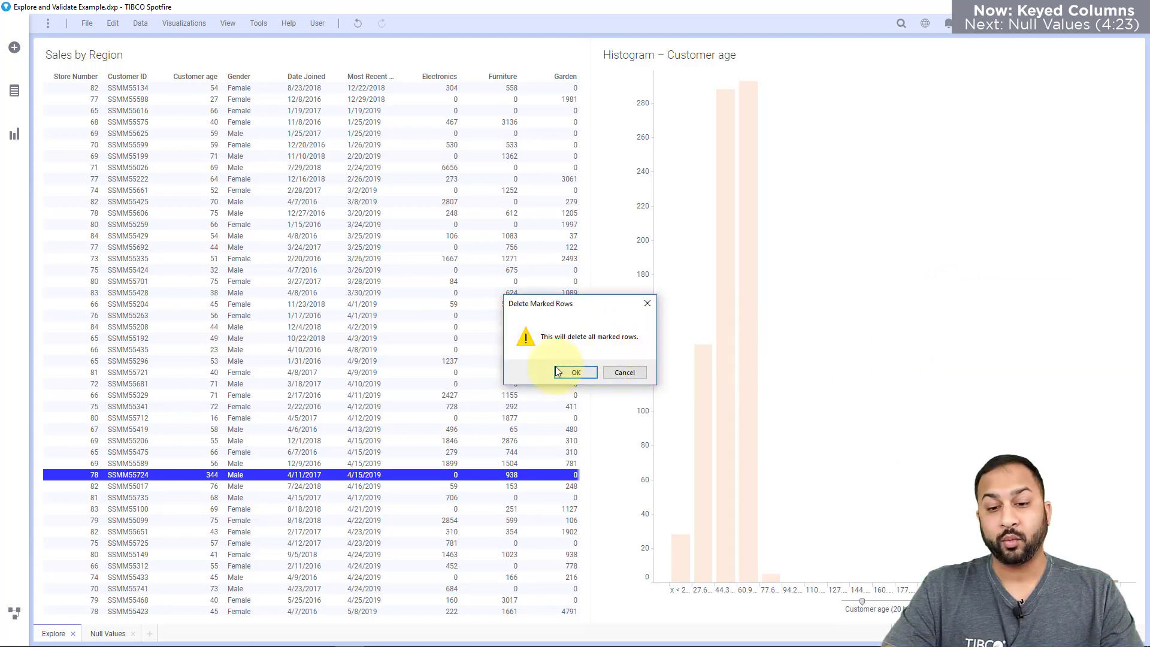
left_click(576, 372)
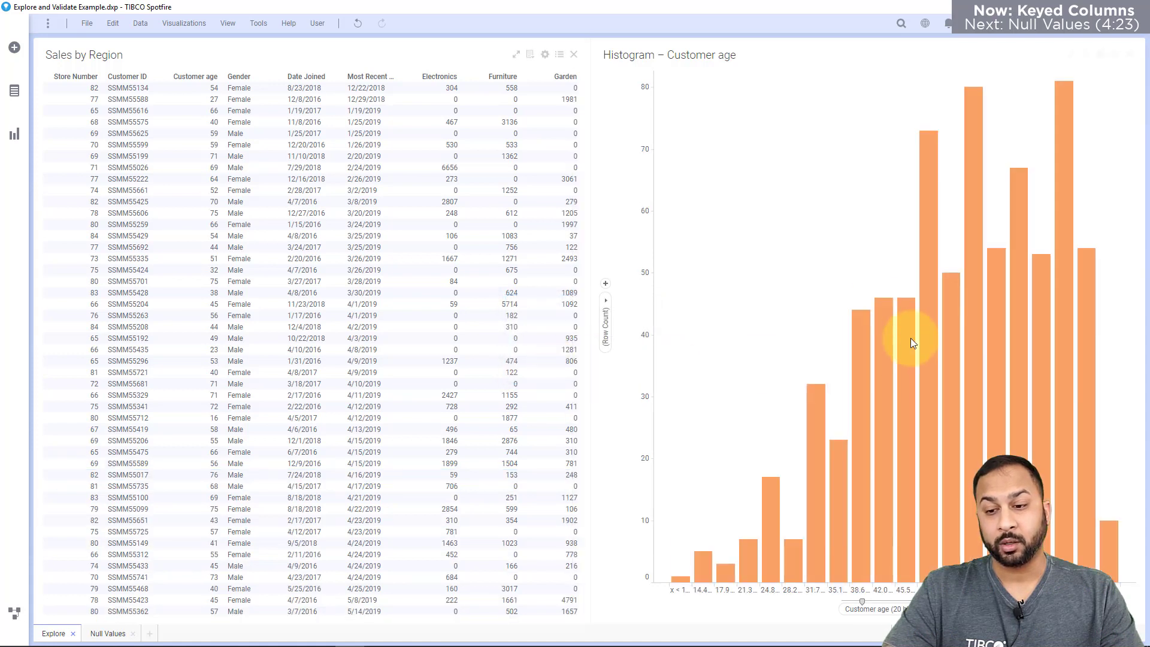
mouse_move(794, 263)
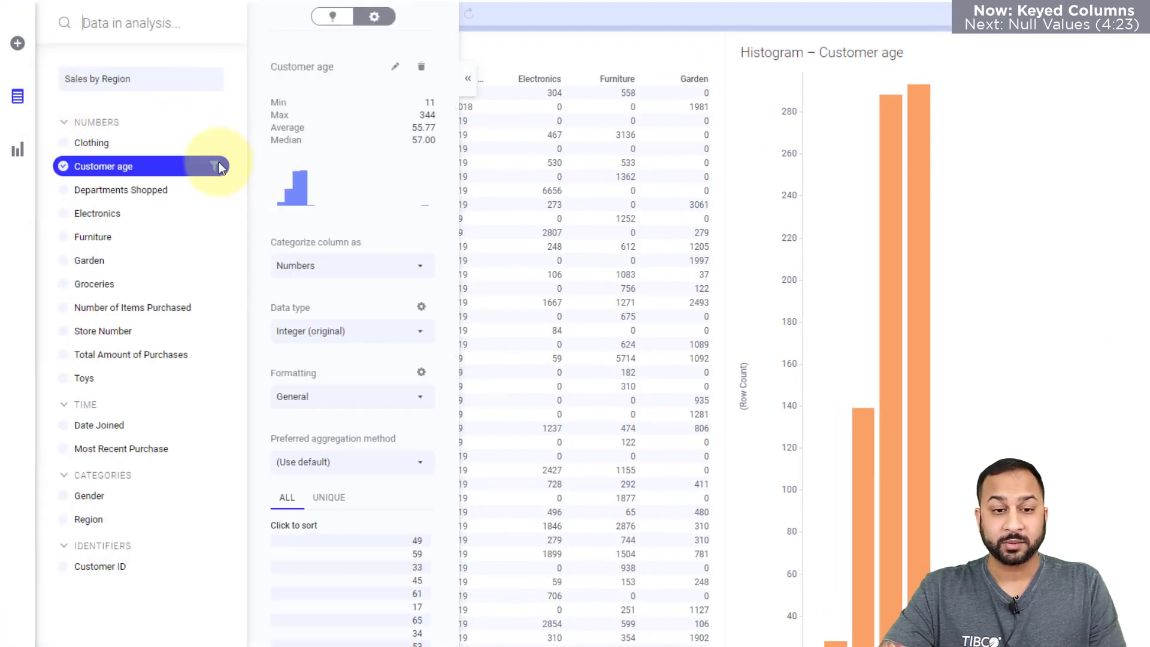
Step: Limit the Customer age filter to about 130 and convert it into a Filter rows transformation
left_click(215, 166)
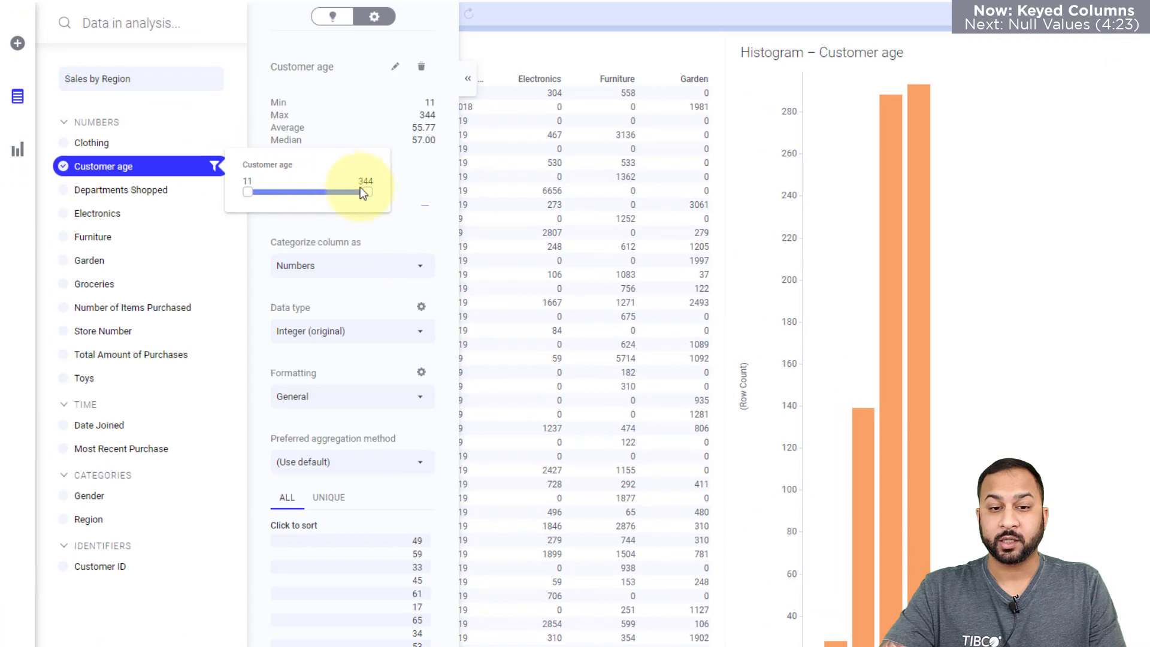
left_click_drag(366, 192, 298, 192)
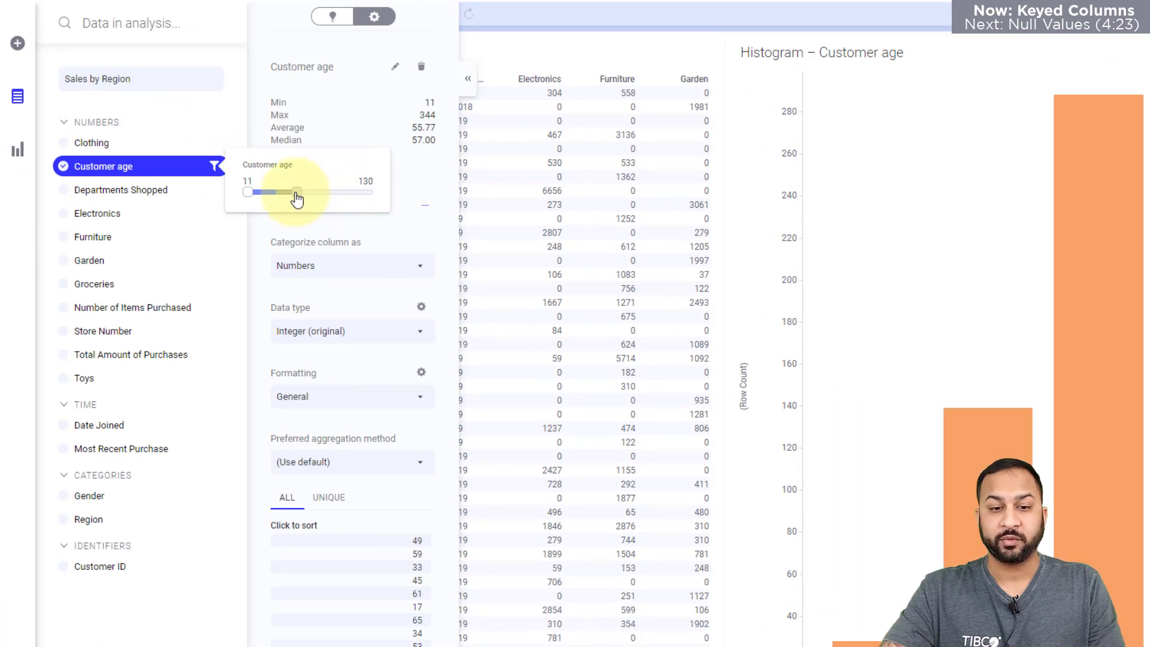
left_click_drag(297, 192, 288, 192)
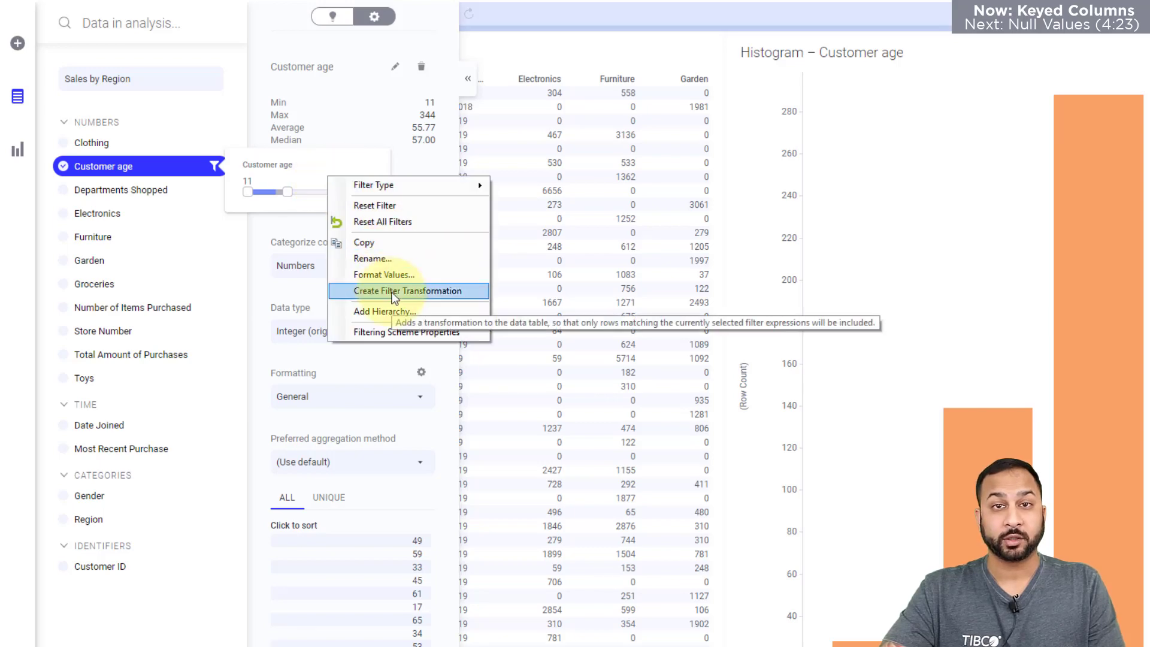
left_click(408, 291)
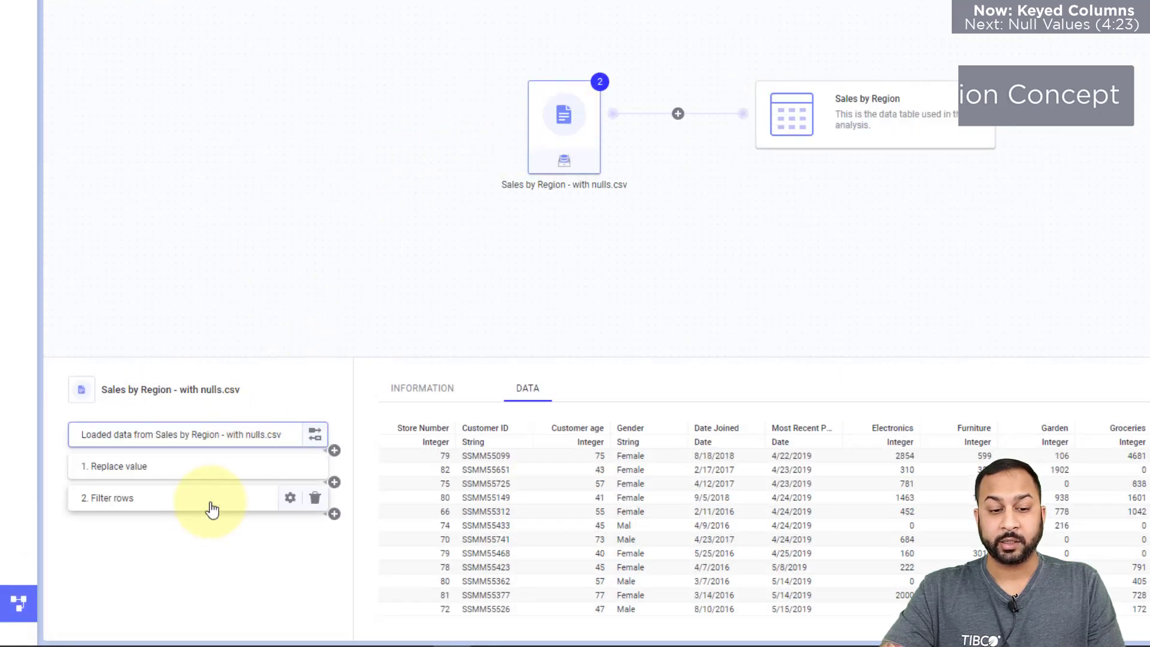
Step: Change the Filter rows expression to ([Customer age]<=100) OR ([Customer age] IS NULL) and apply it
left_click(291, 498)
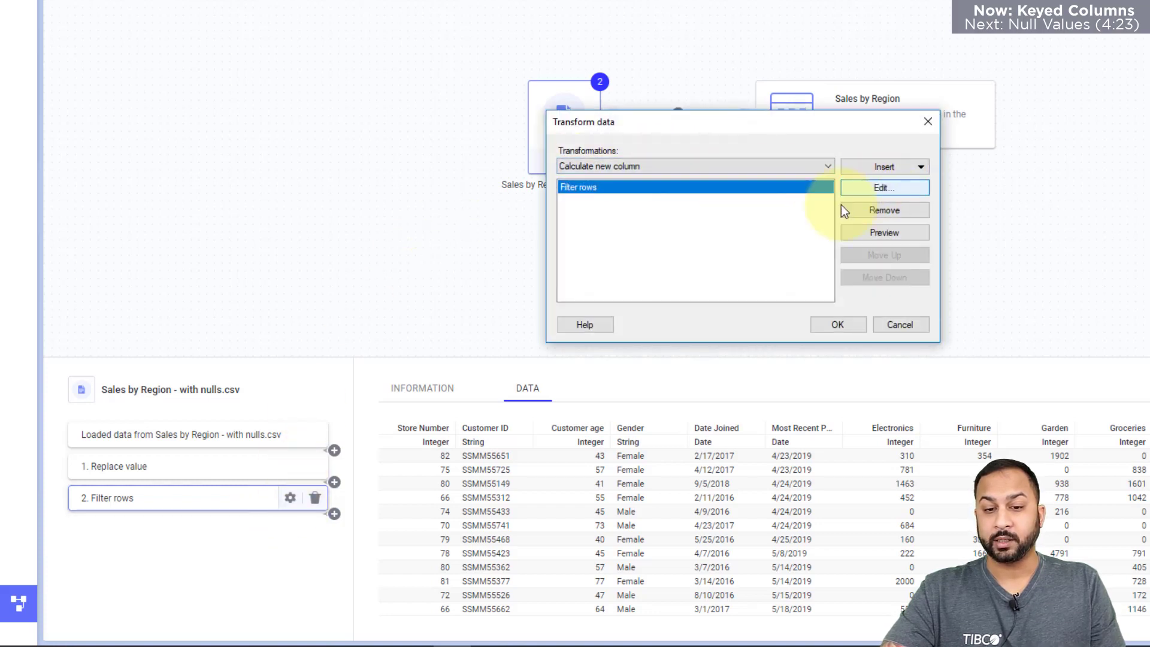
left_click(884, 187)
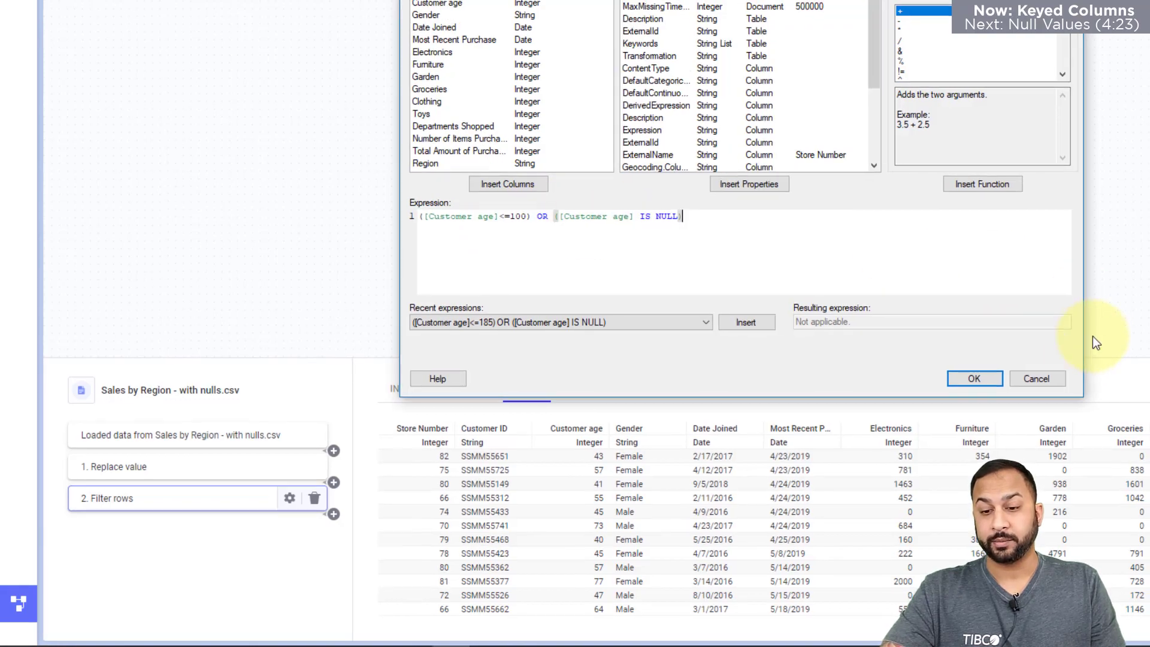
left_click(975, 378)
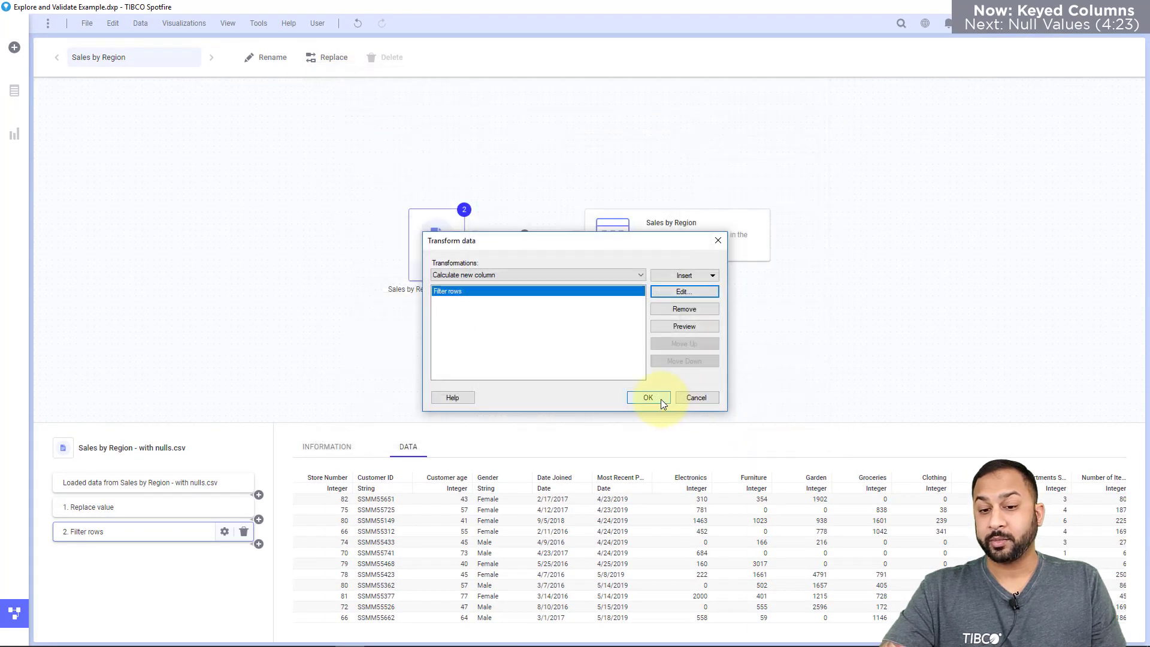
left_click(648, 397)
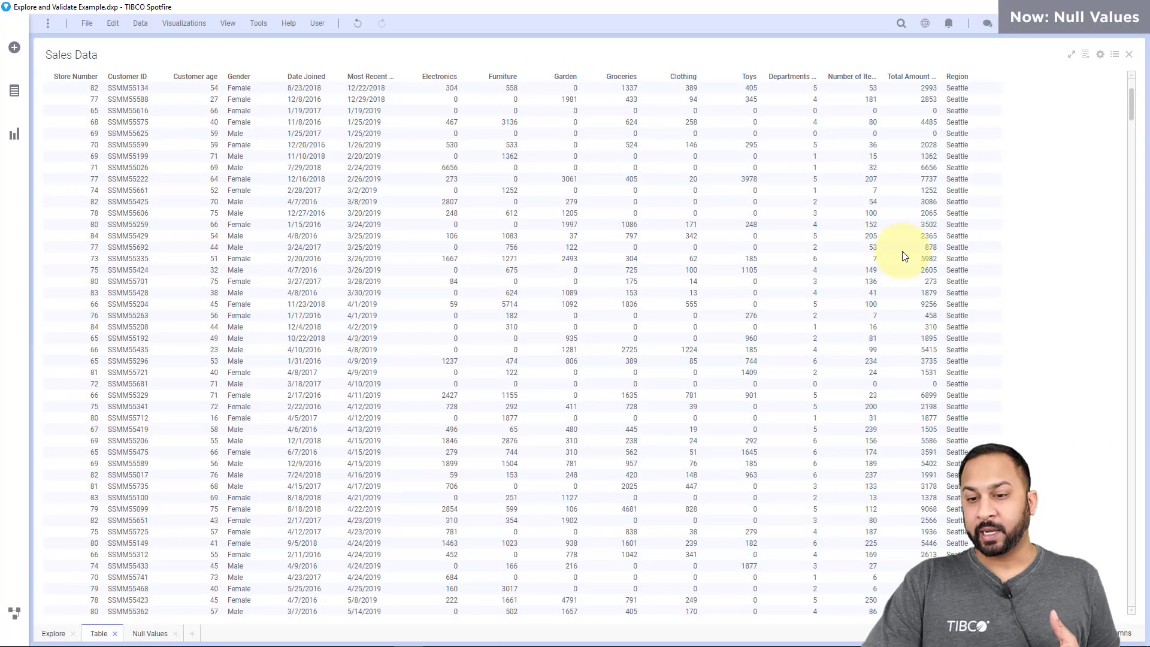
Step: Scroll the Sales Data table for blank rows, then show the Null Values heat map page
scroll("down", 3)
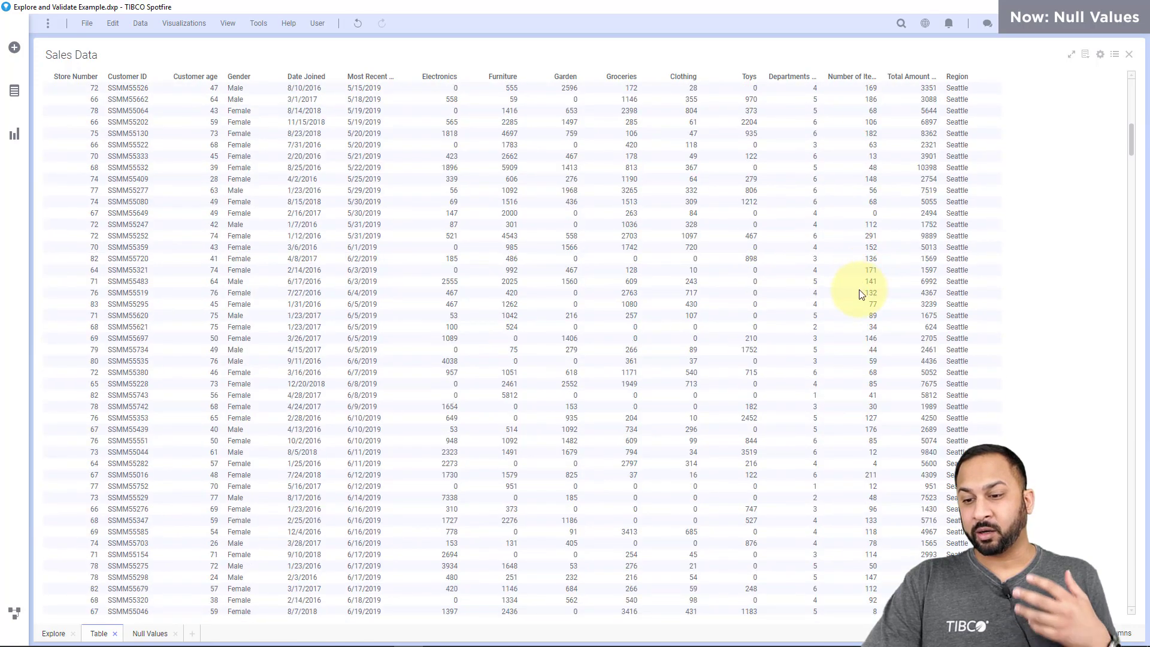
scroll("down", 3)
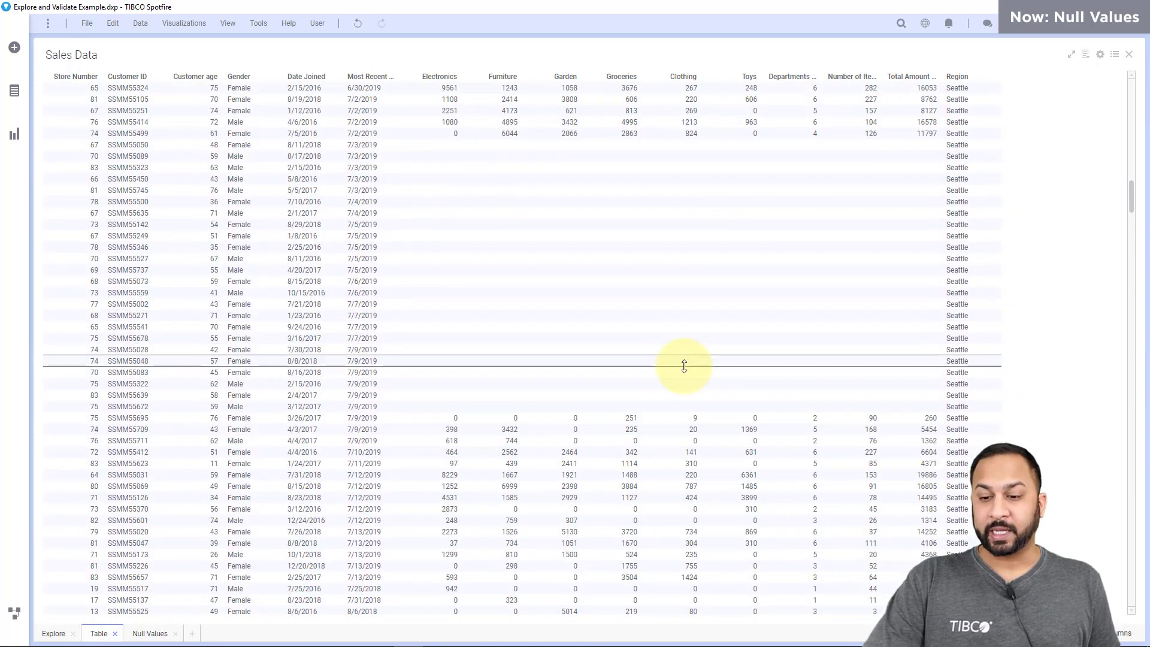
scroll("down", 3)
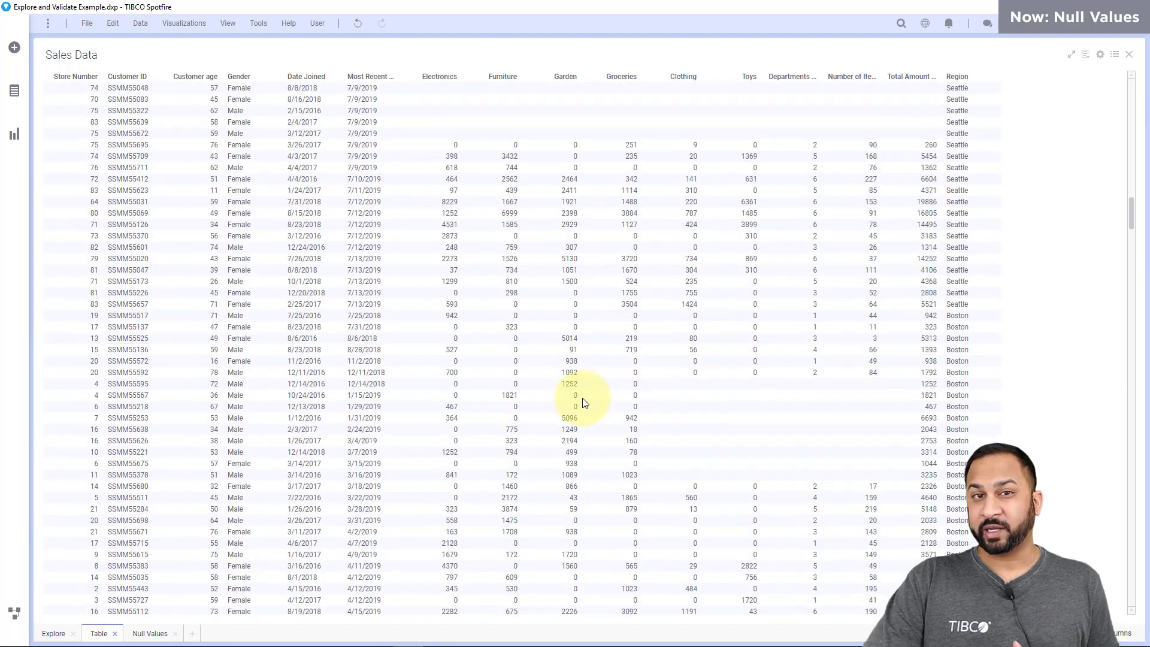
scroll("down", 3)
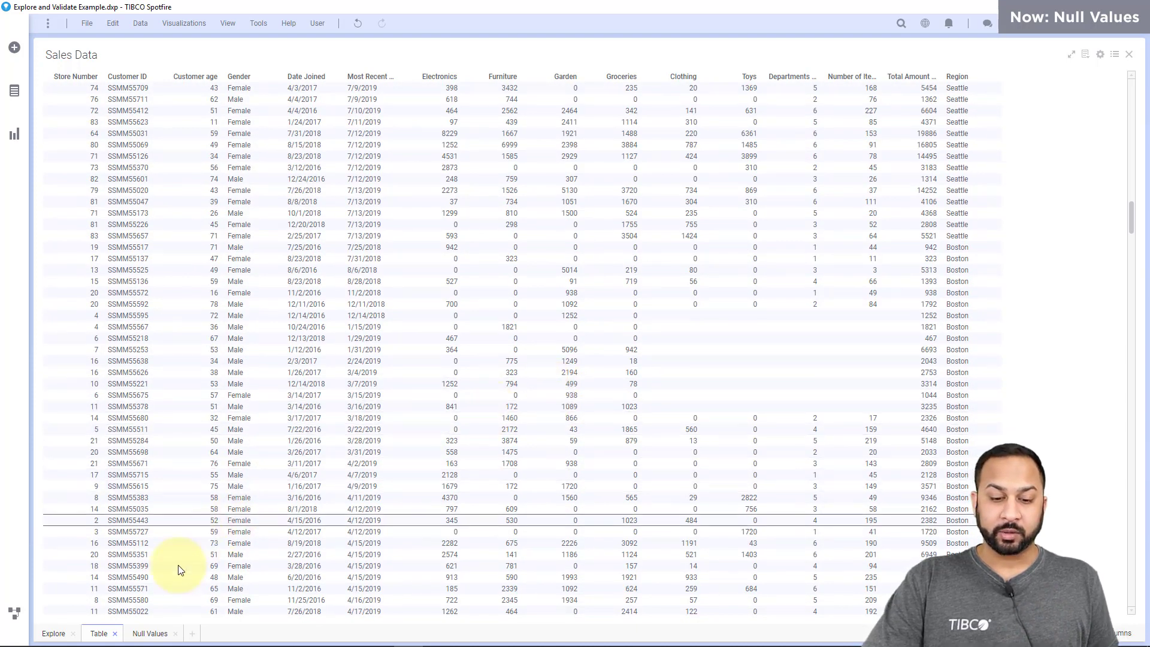
left_click(148, 633)
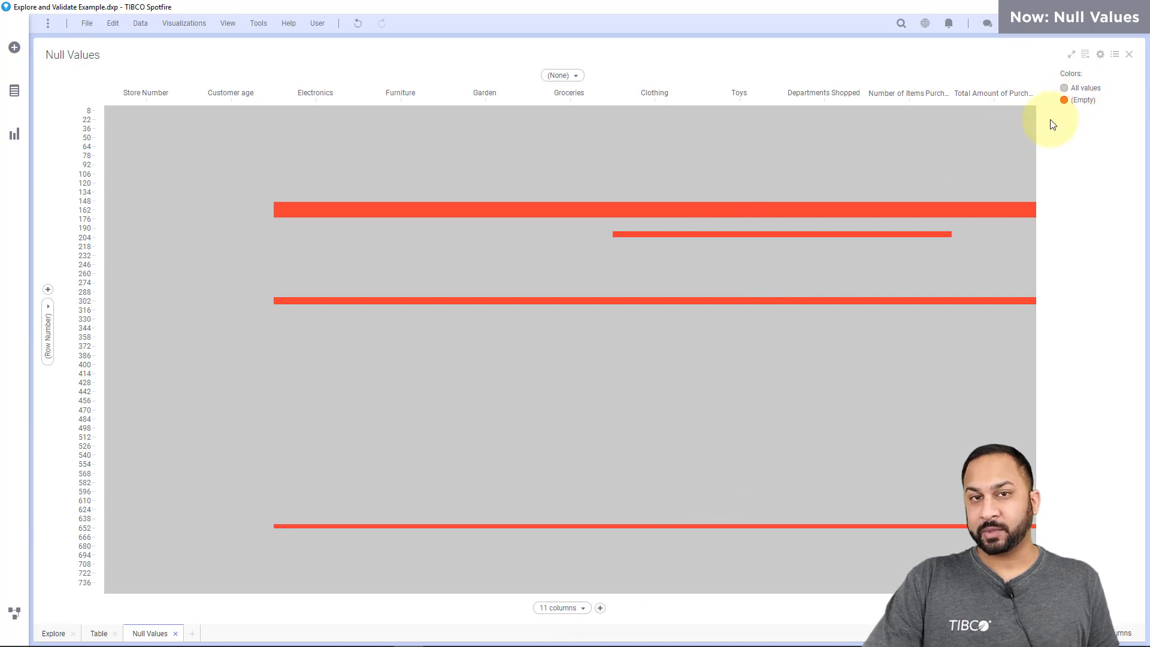
Step: Add a details table of the heat map's marked empty-value rows and show the column list
right_click(416, 221)
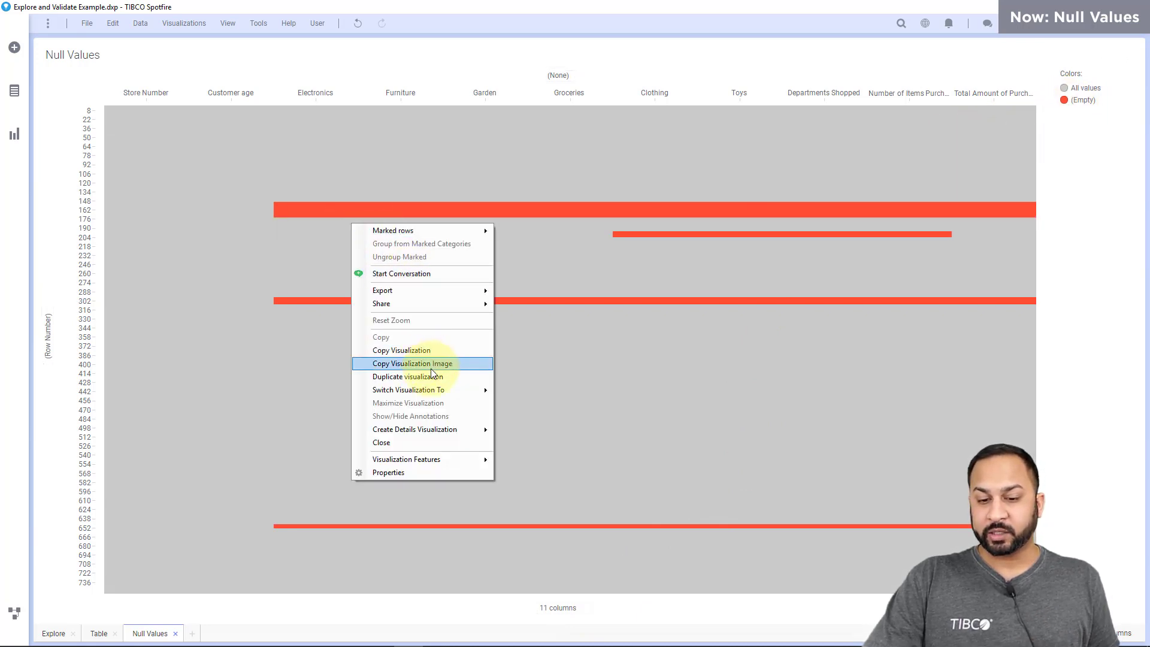
left_click(408, 376)
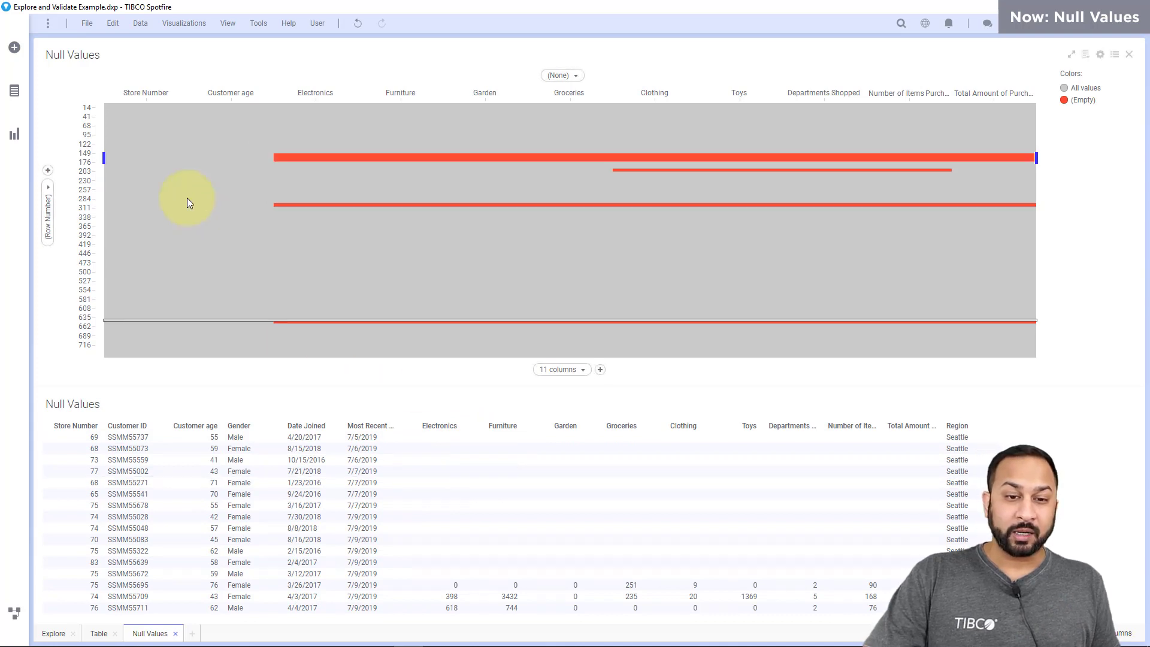
left_click(14, 91)
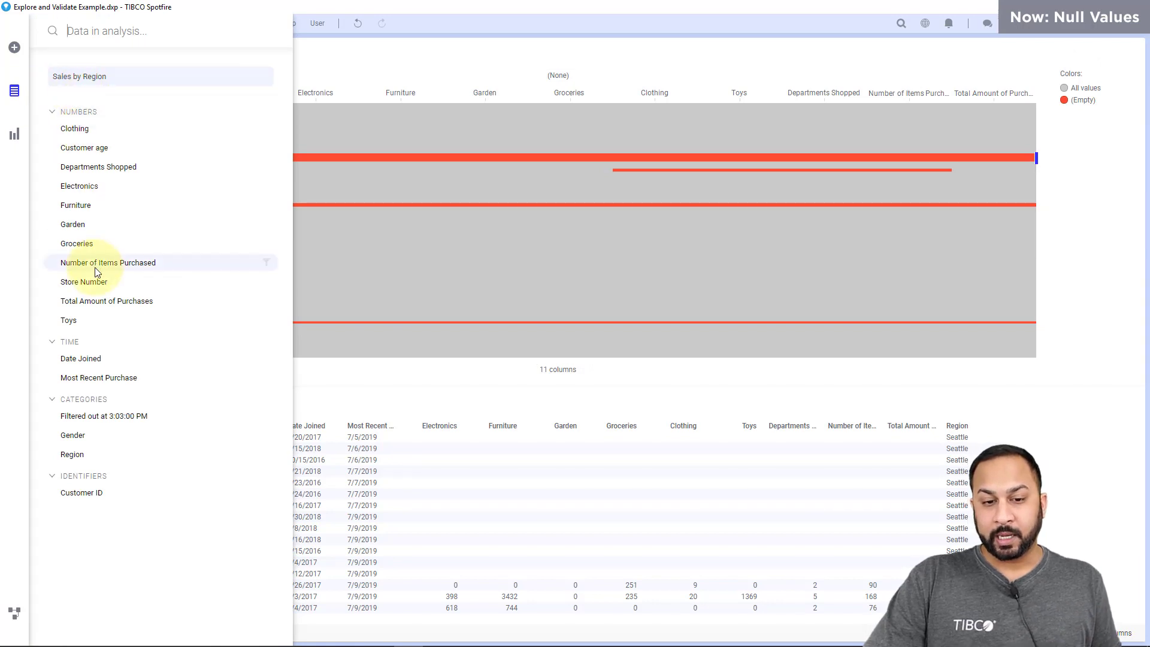
Step: View Number of Items Purchased details and its empty-value replacement settings
left_click(108, 262)
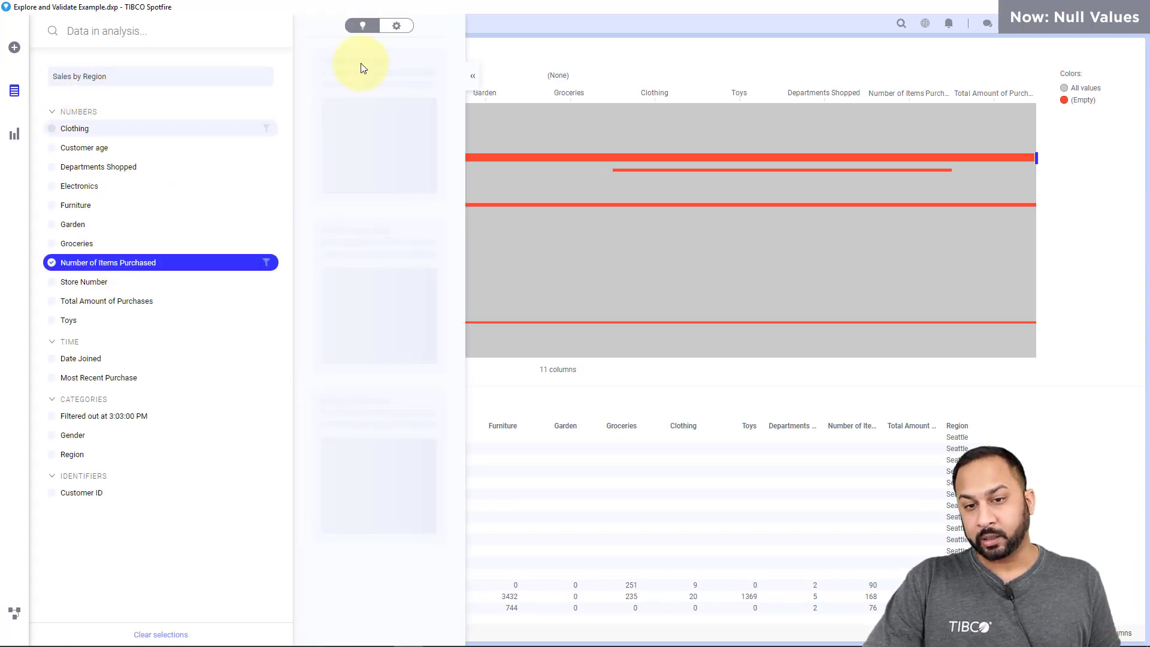
left_click(396, 25)
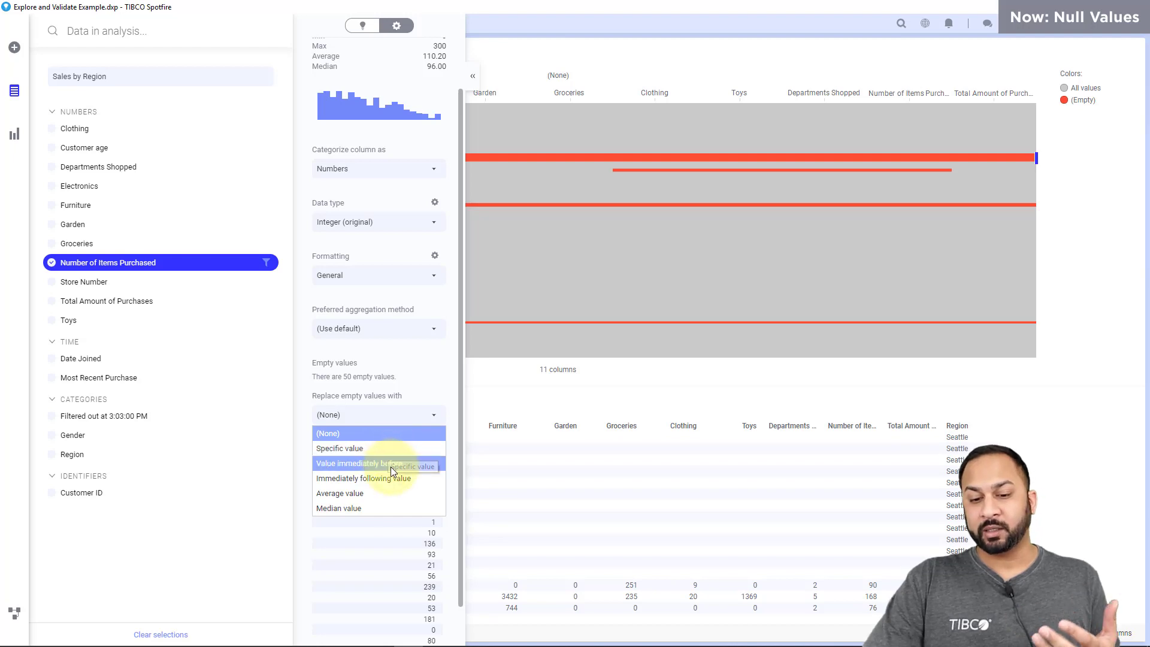
mouse_move(391, 478)
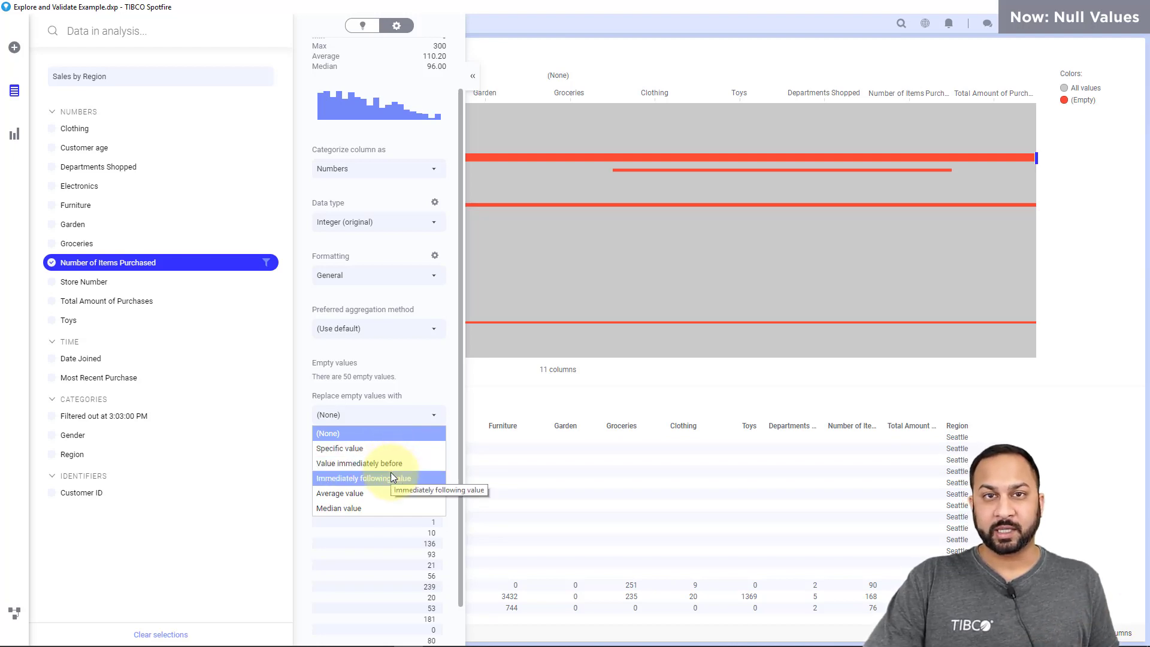
mouse_move(392, 464)
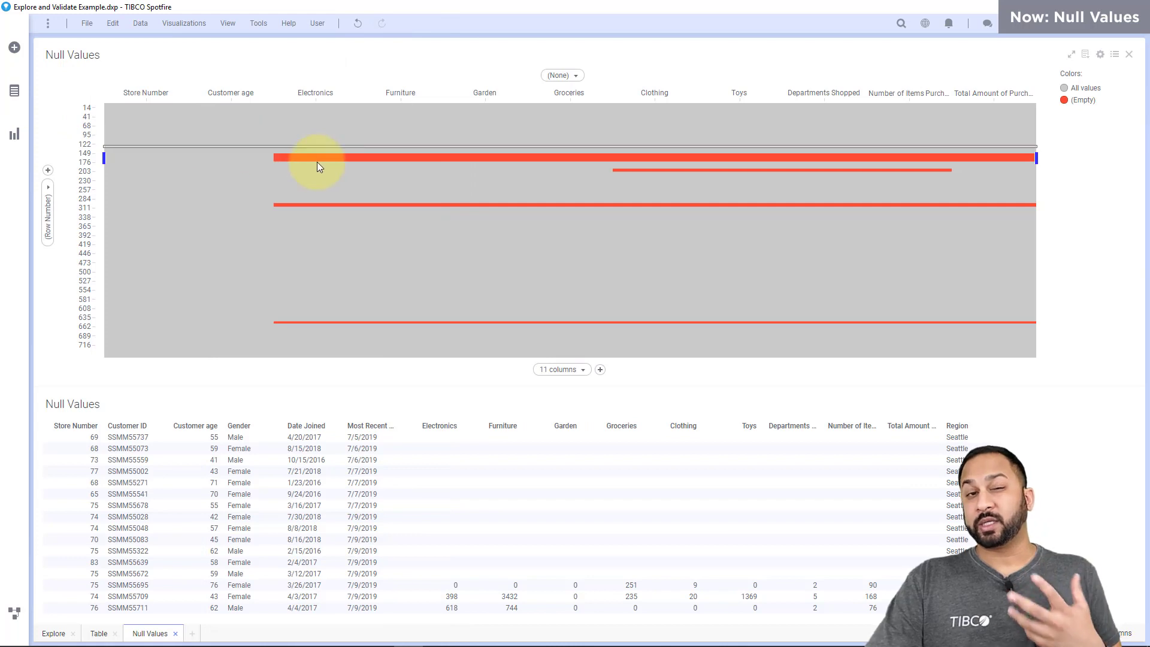
mouse_move(318, 167)
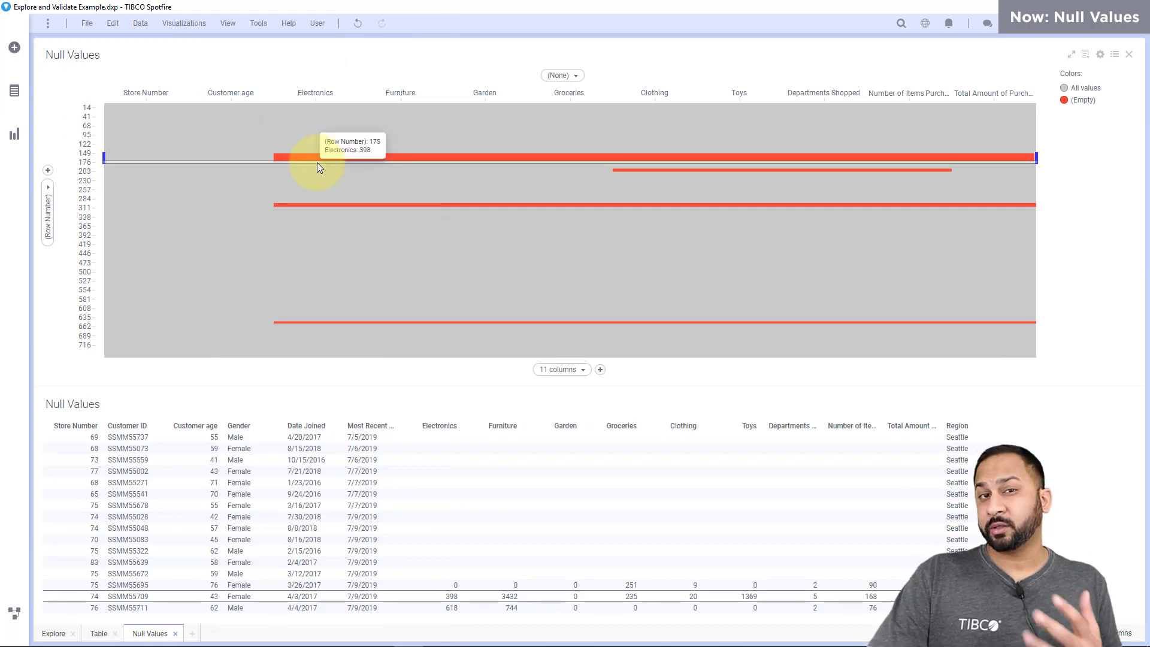